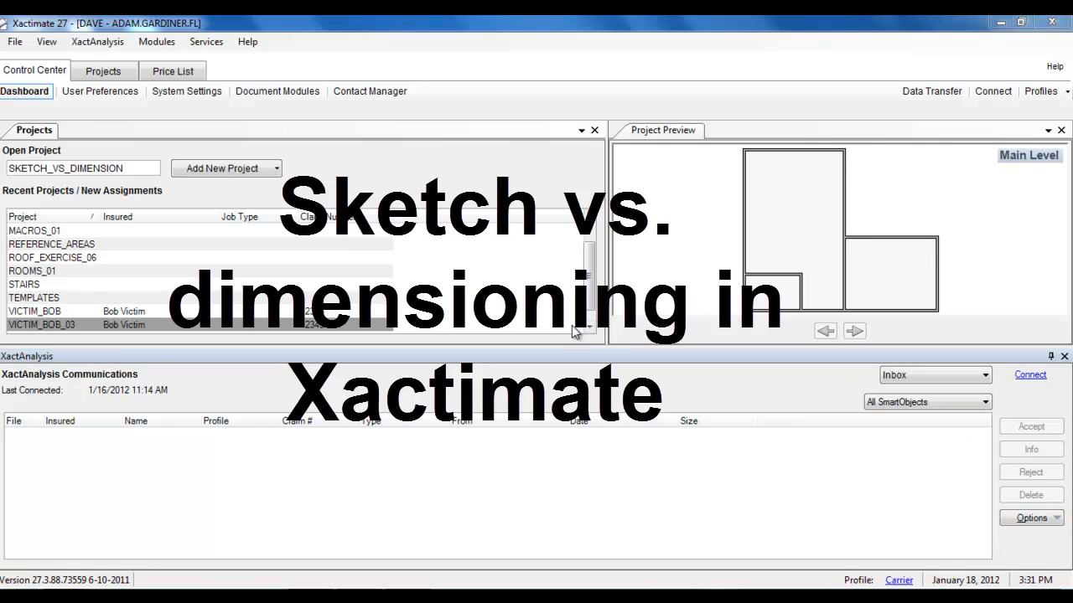
mouse_move(415, 278)
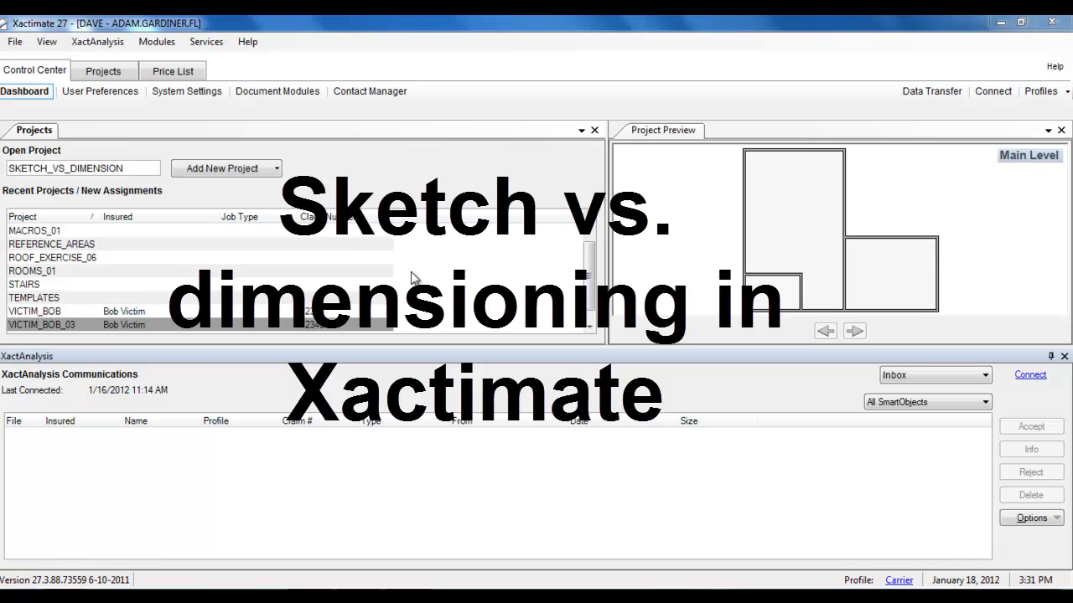
mouse_move(204, 238)
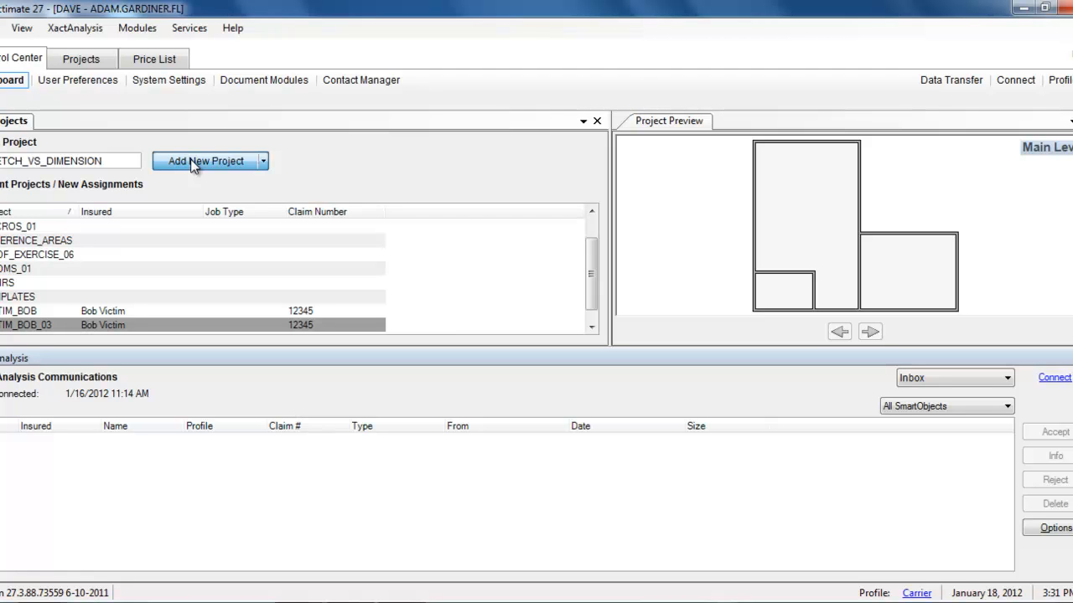
- Open the SKETCH_VS_DIMENSION project and go to its Estimate Items area
left_click(206, 161)
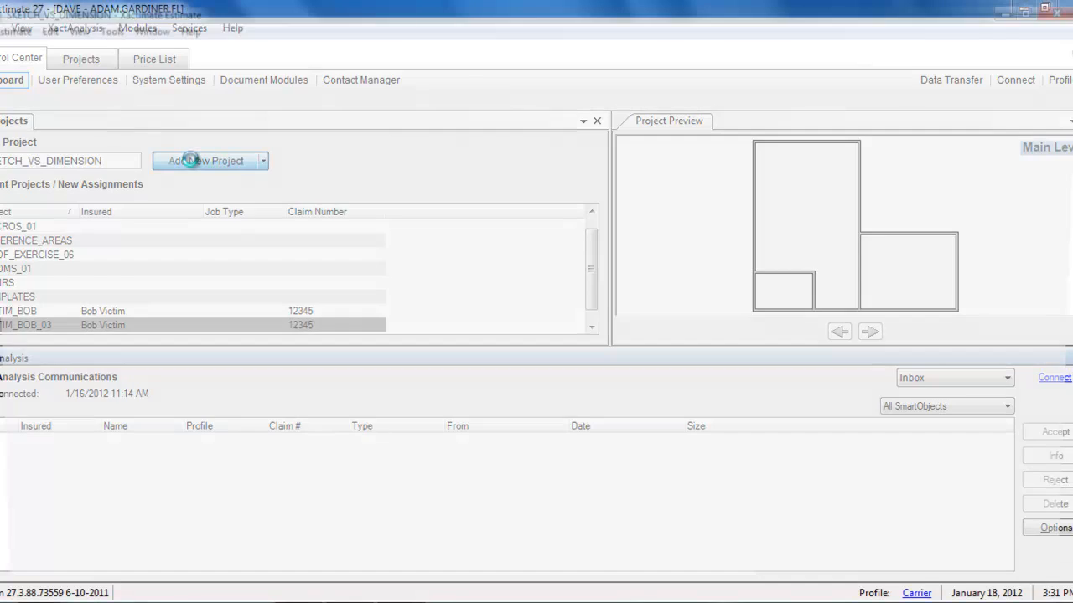
left_click(207, 161)
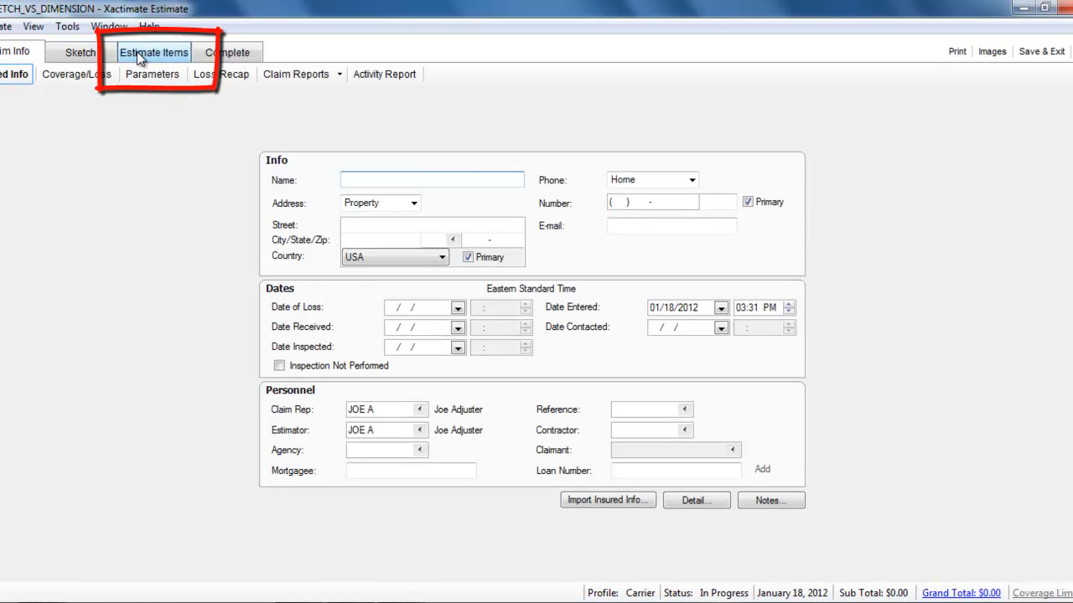
left_click(155, 52)
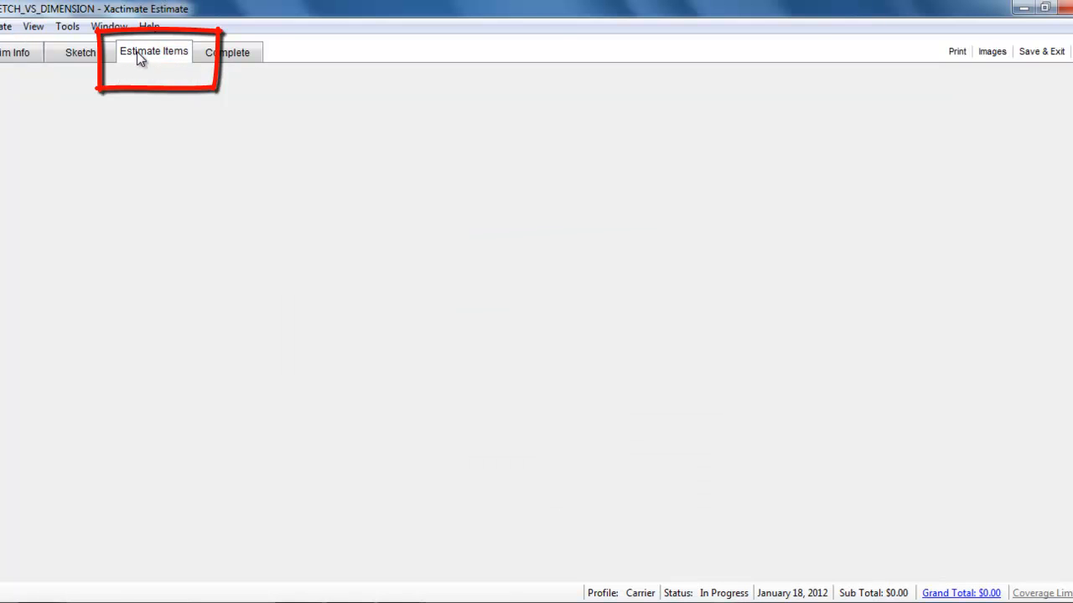
left_click(154, 50)
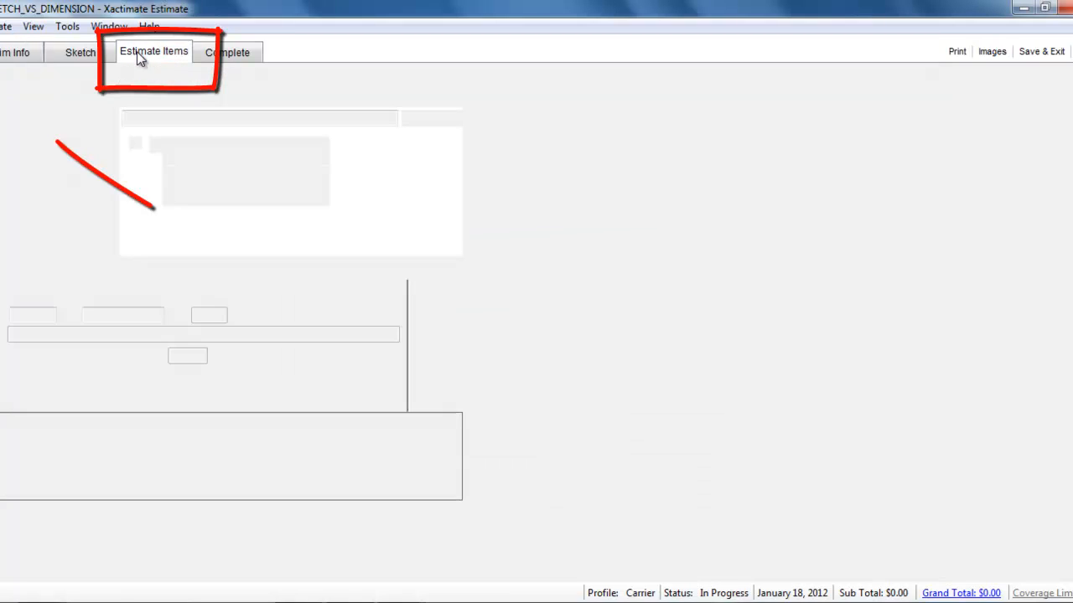
- Add a group named Bedroom, attach it to the estimate, and bring up its Group Info
left_click(154, 50)
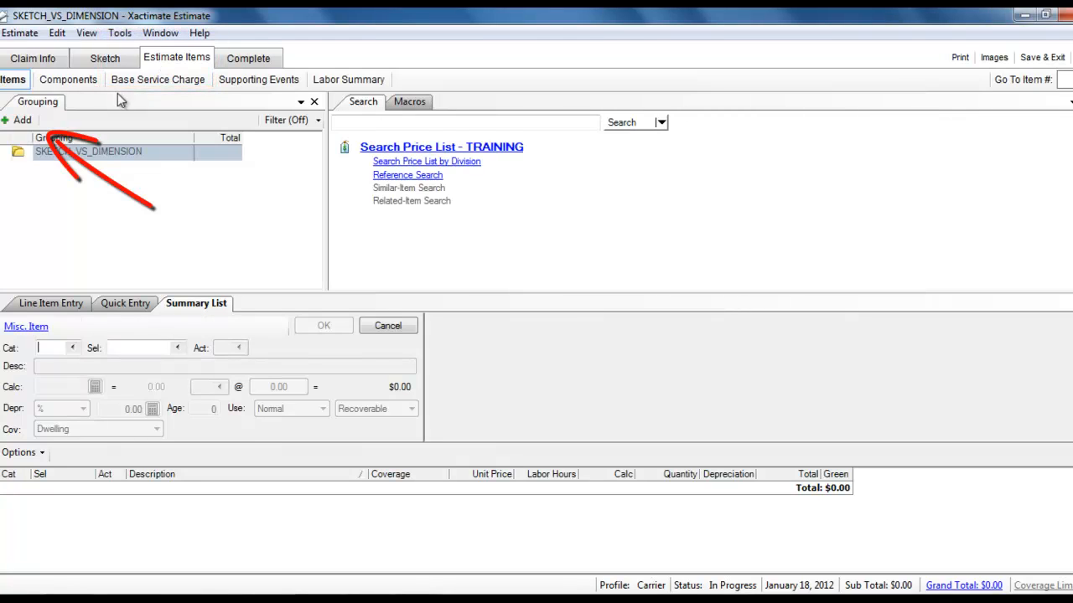
left_click(20, 120)
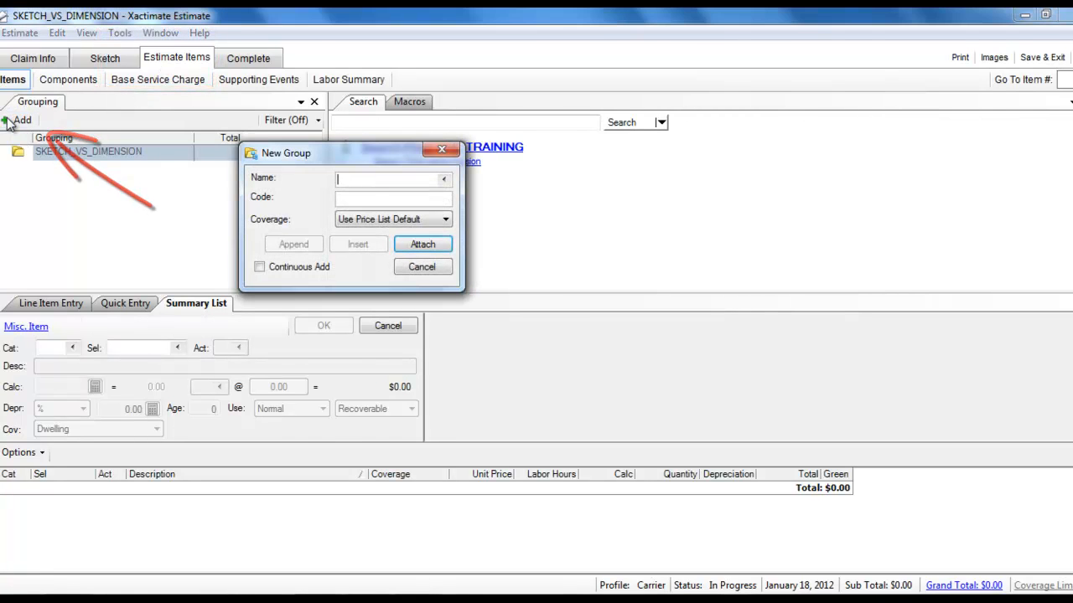
type("Bedroom")
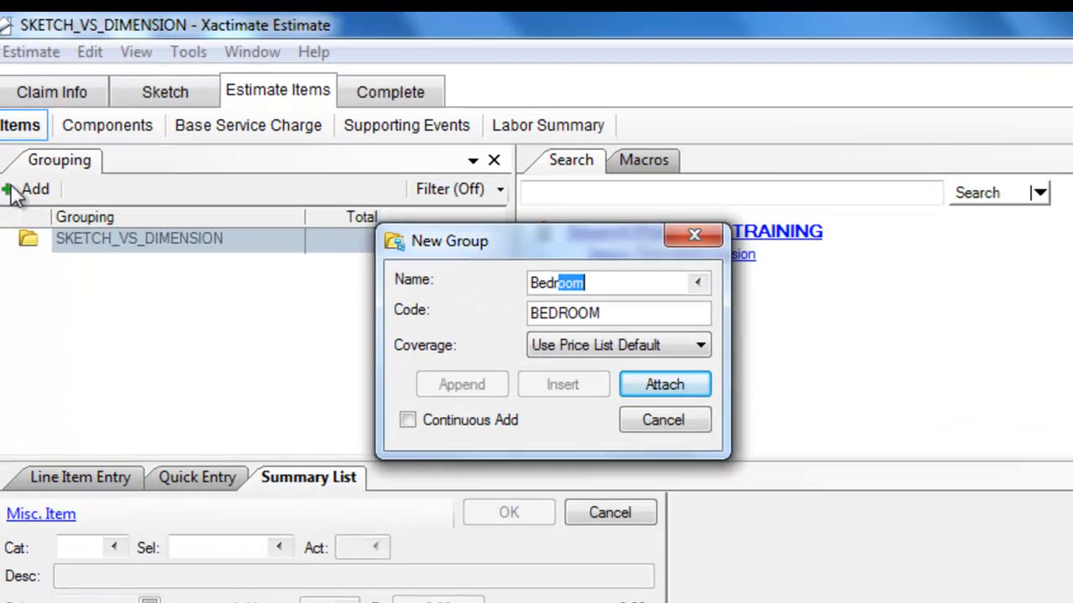
left_click(663, 384)
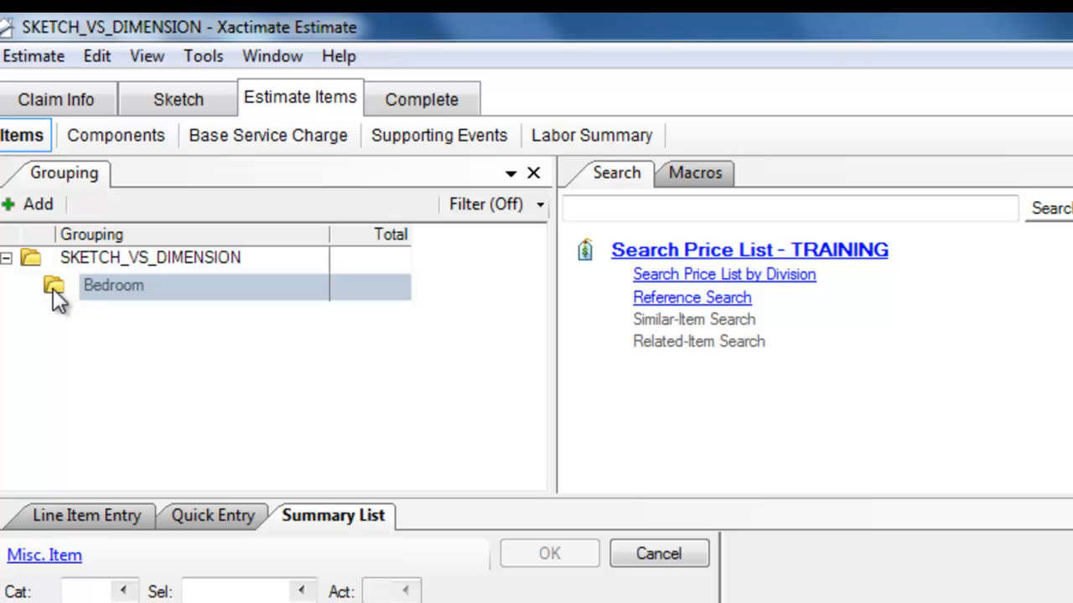
left_click(114, 285)
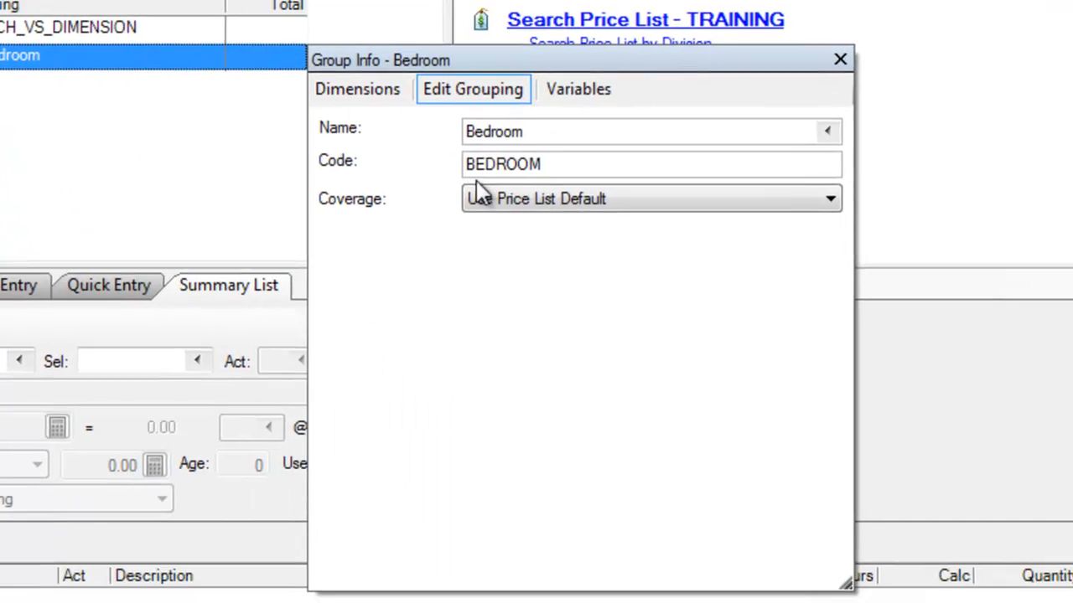
- Add a box dimension of 13' length by 13' width (8' height) to the Bedroom
left_click(357, 89)
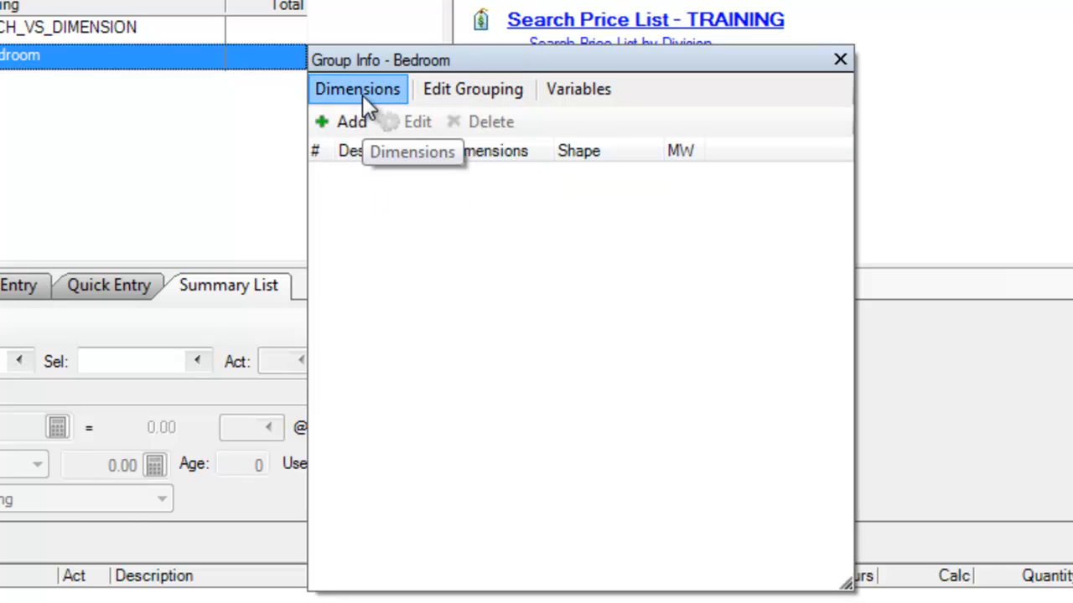
left_click(342, 121)
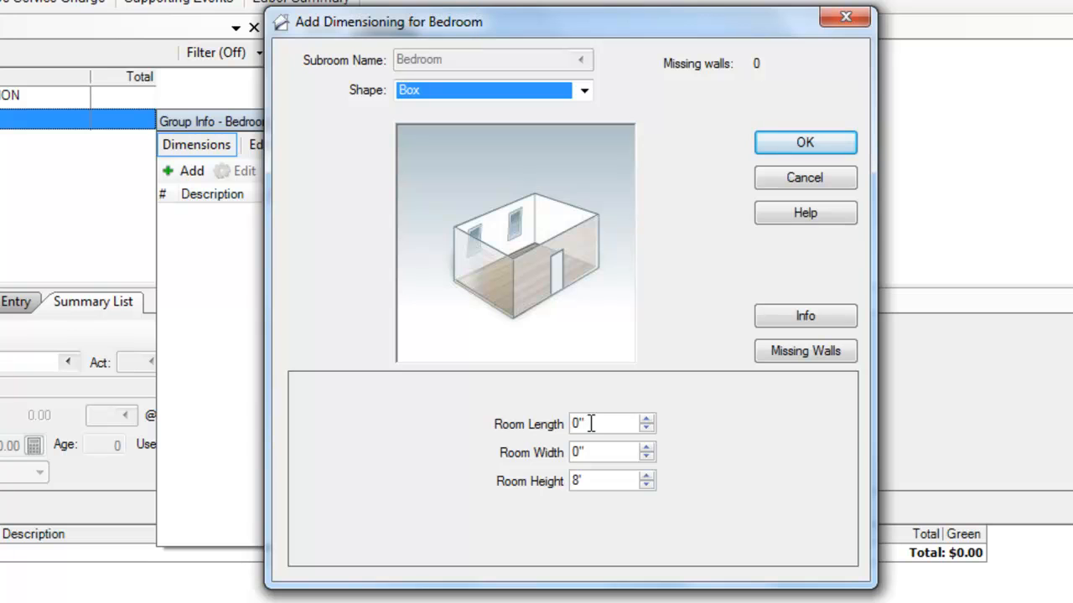
type("13")
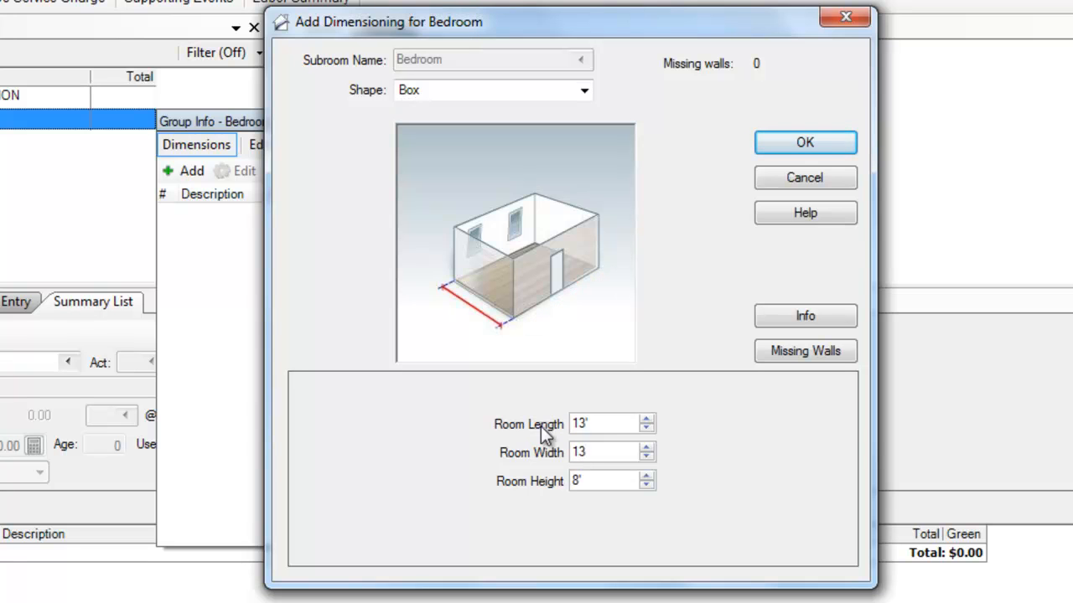
mouse_move(740, 232)
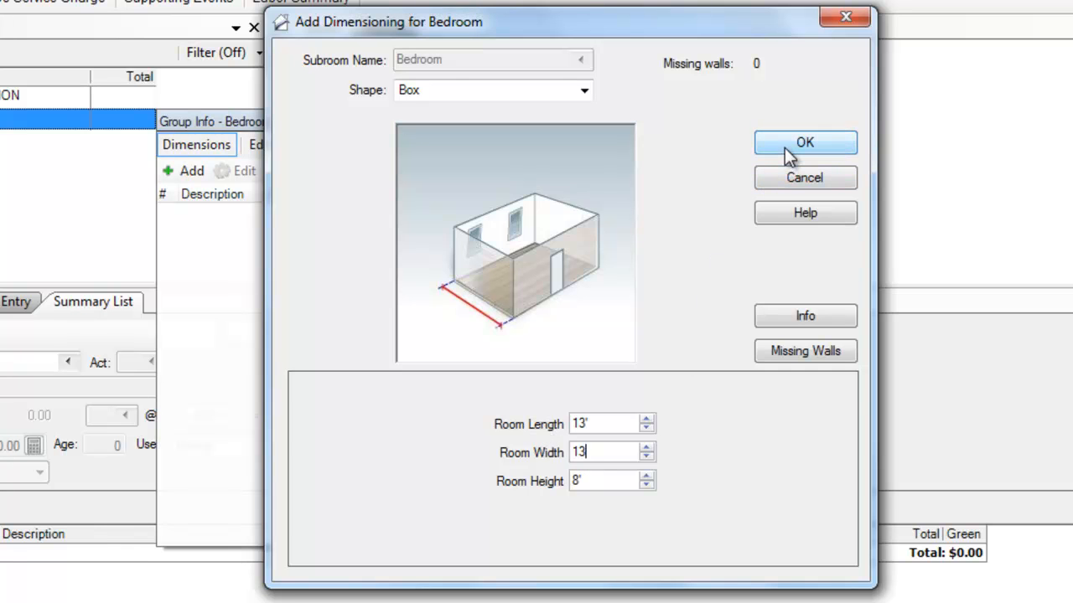
left_click(804, 142)
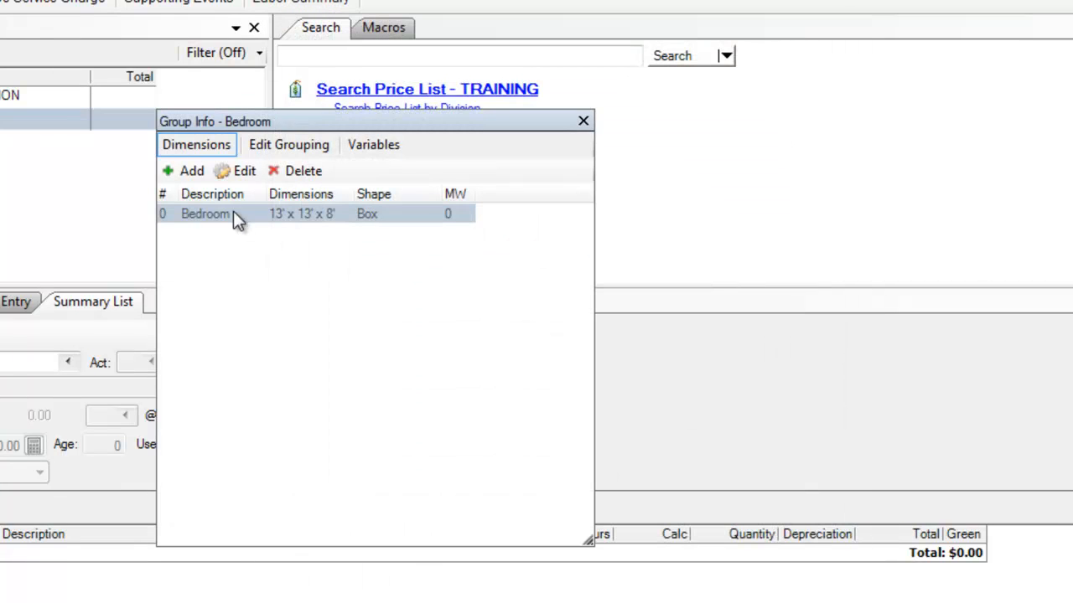
mouse_move(191, 171)
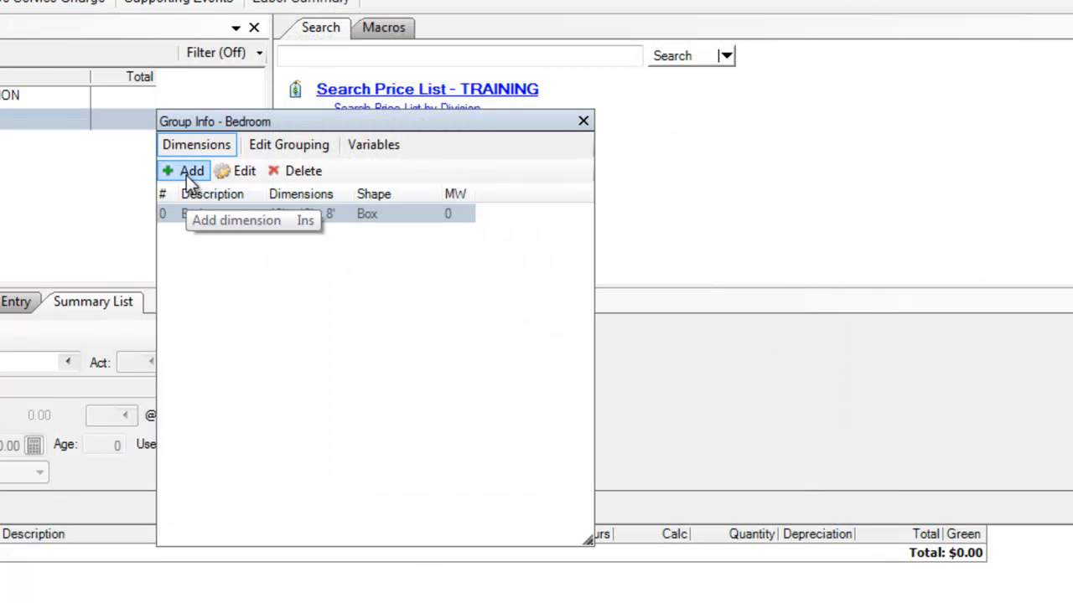
- Start a second subroom named jog with 5' length and 5' width
left_click(186, 171)
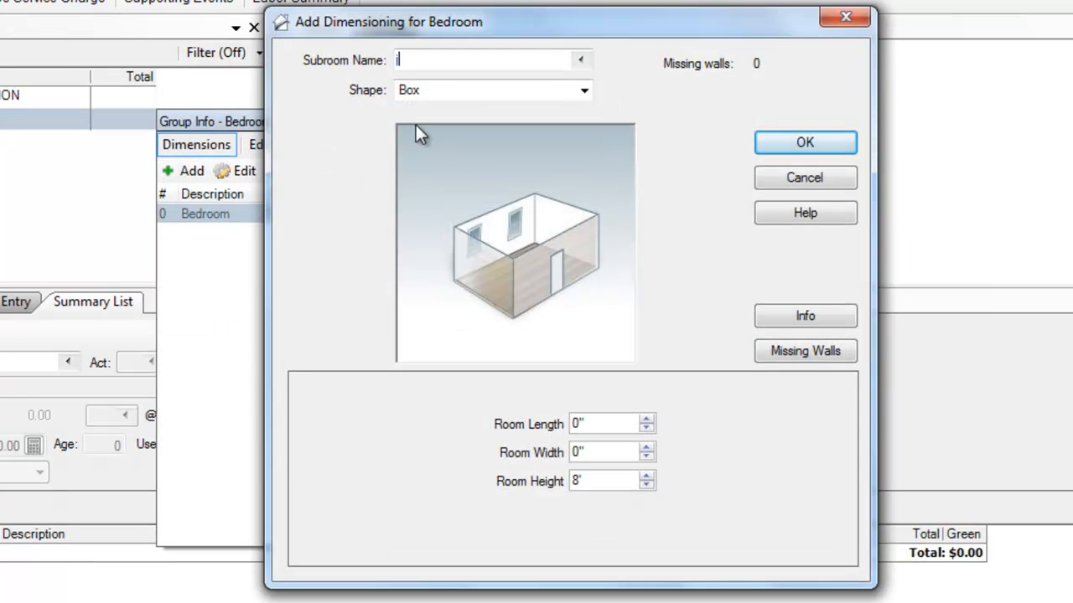
type("jog")
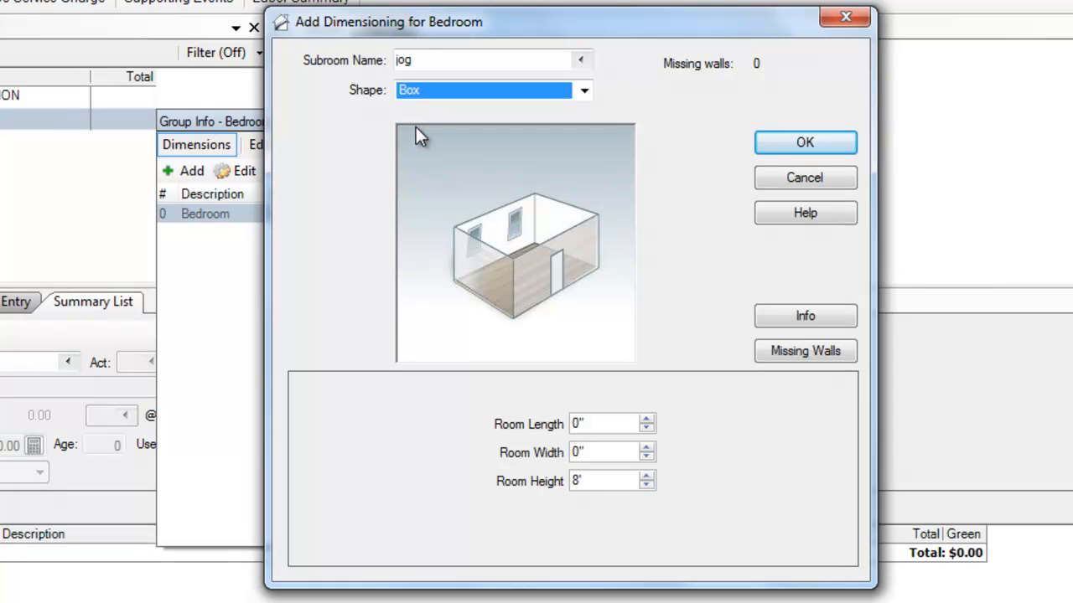
left_click(603, 424)
type("5'")
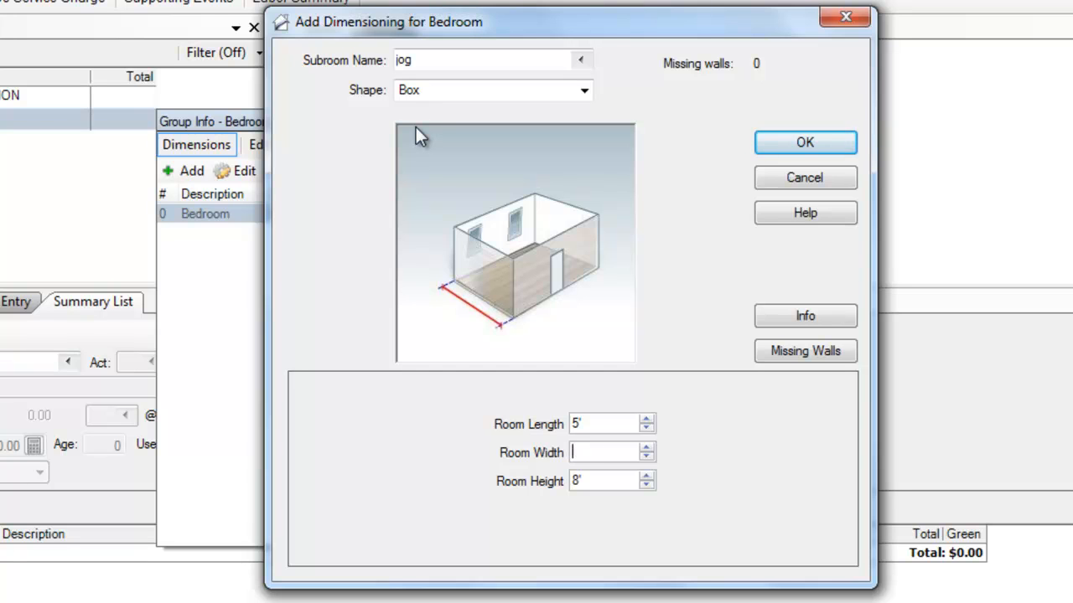
type("5")
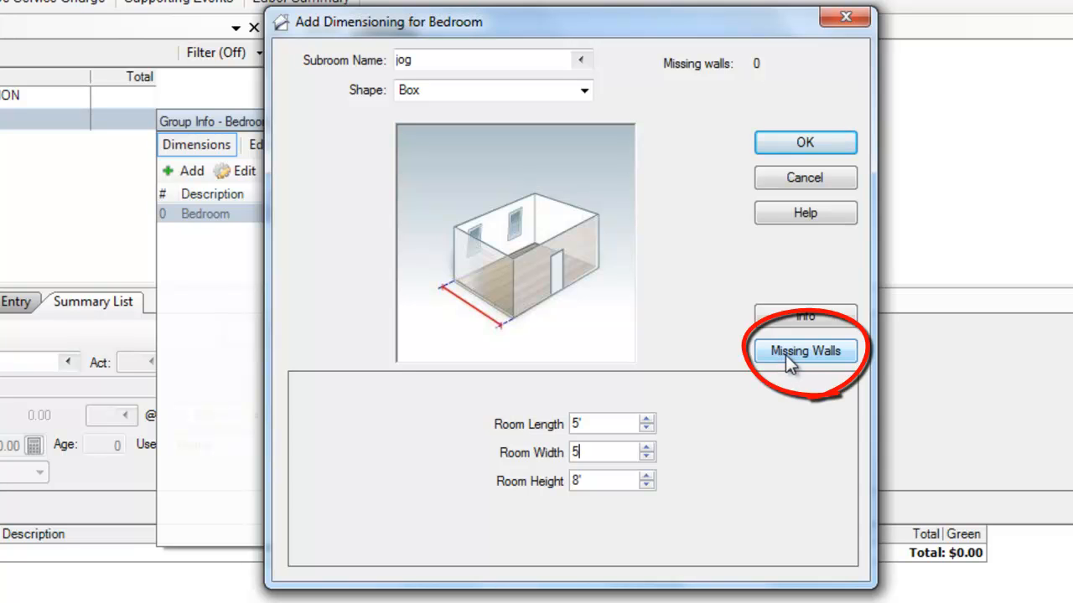
- Add a 5' long by 8' high missing wall to jog, opening into Bedroom, and close the list
left_click(805, 350)
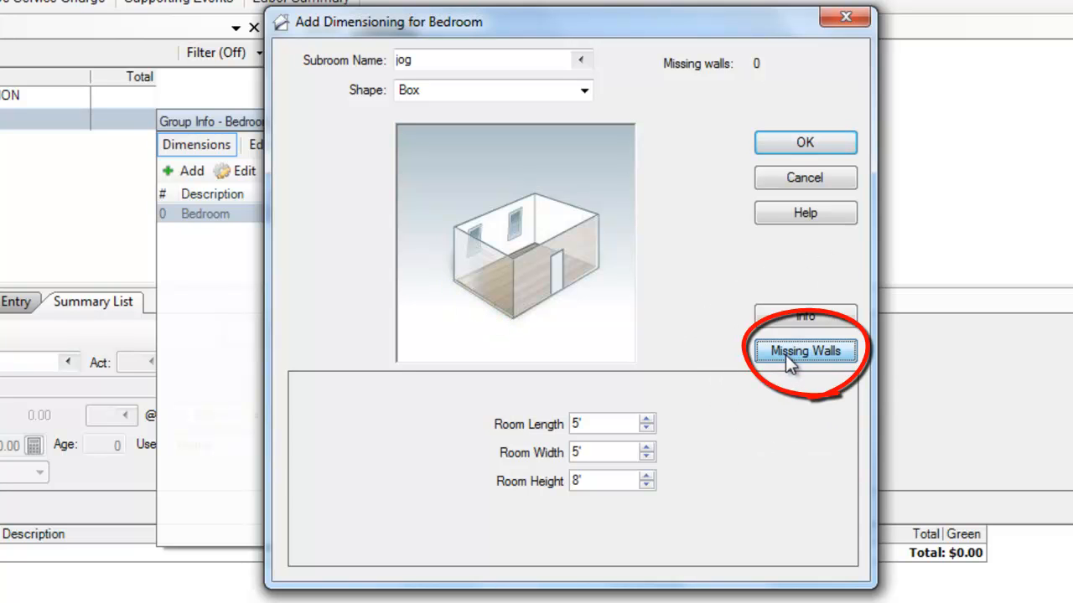
left_click(805, 350)
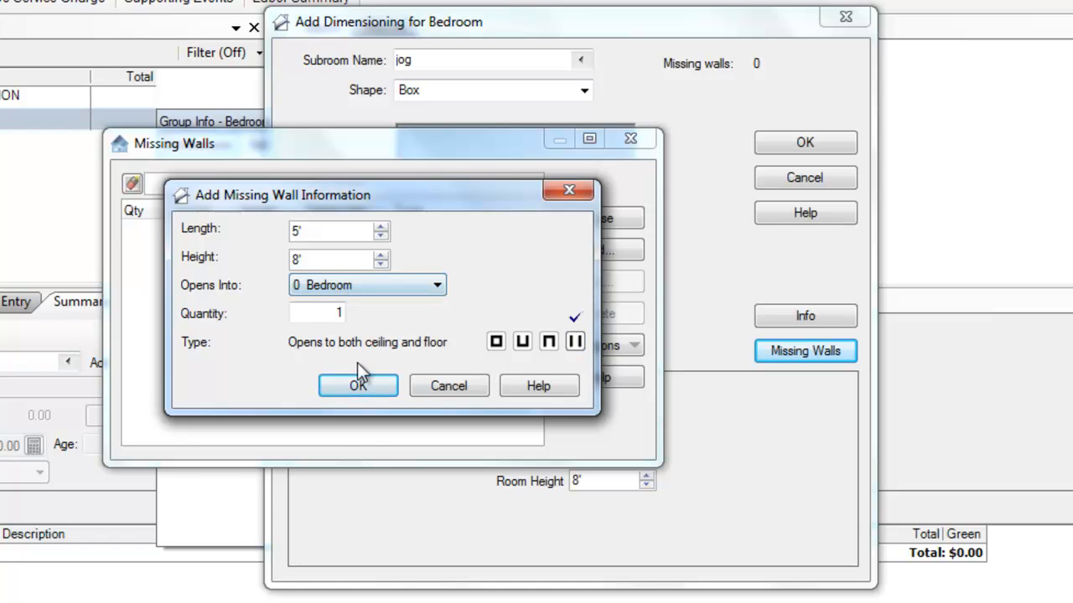
left_click(358, 385)
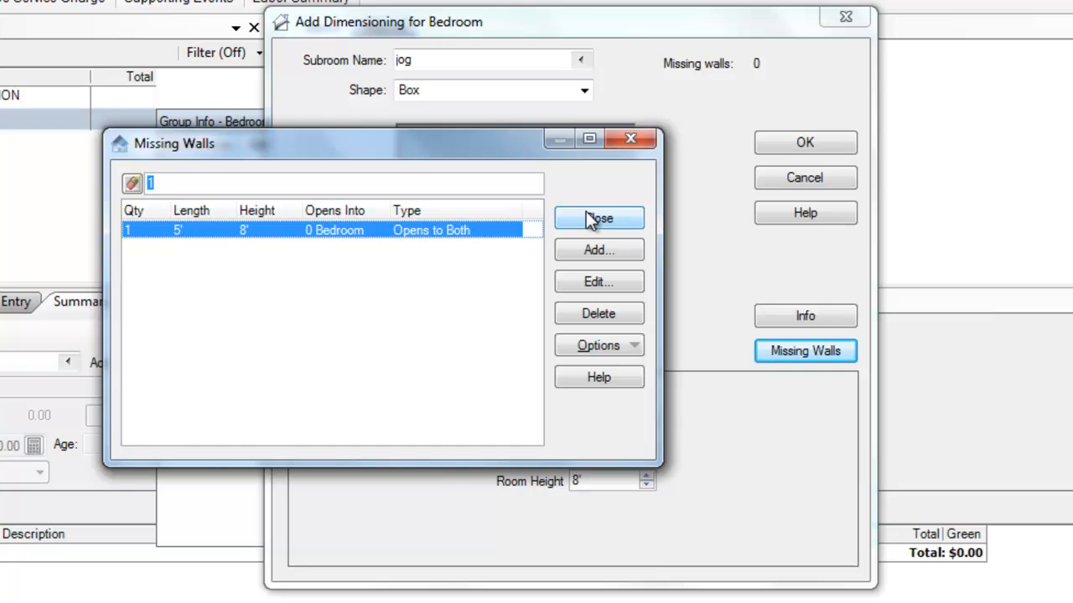
left_click(598, 218)
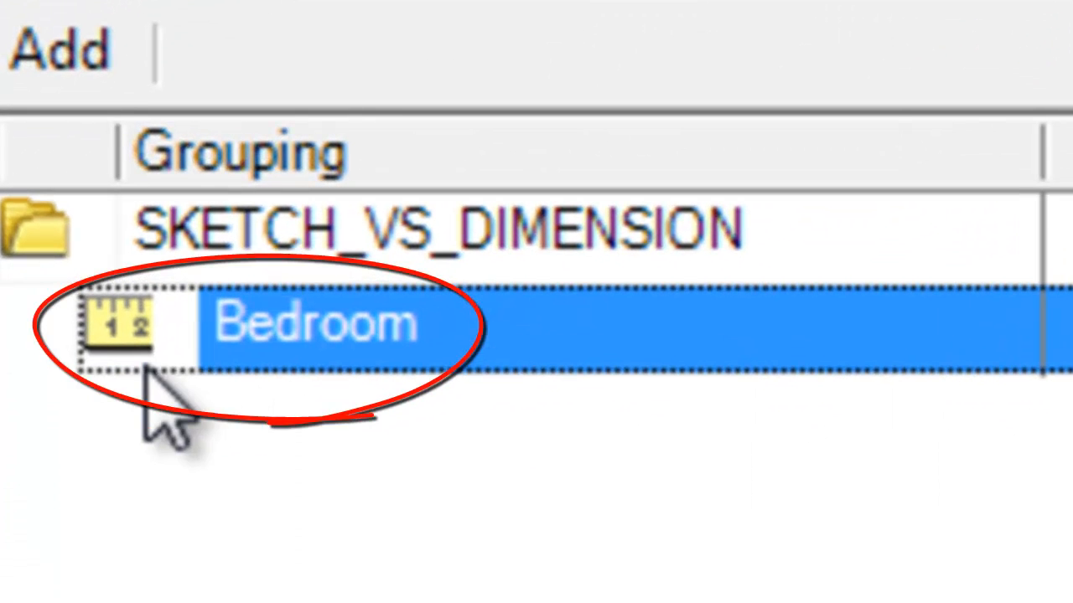
mouse_move(155, 352)
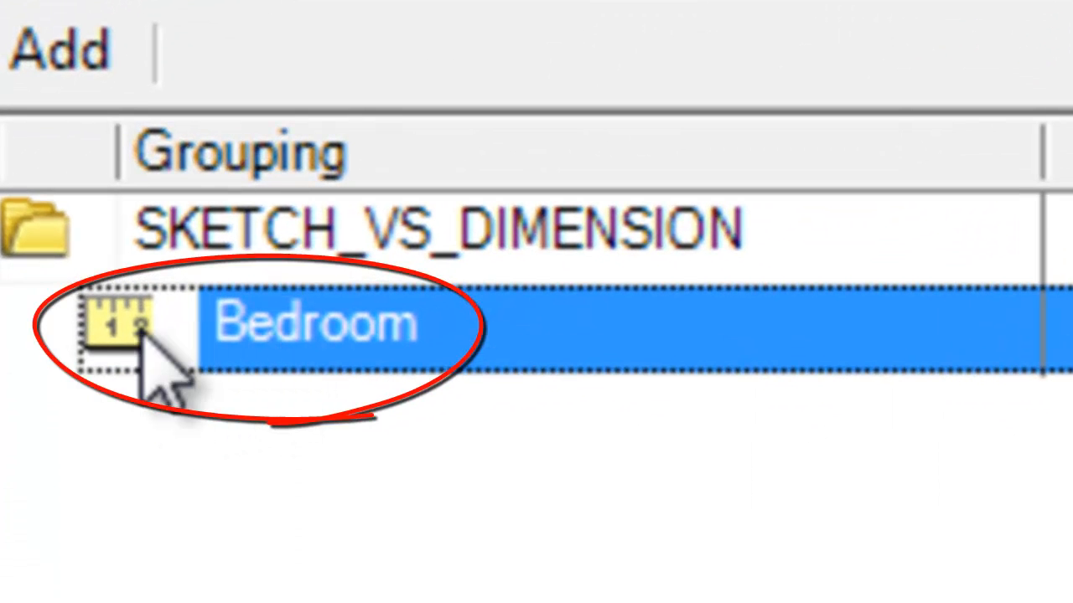
mouse_move(150, 411)
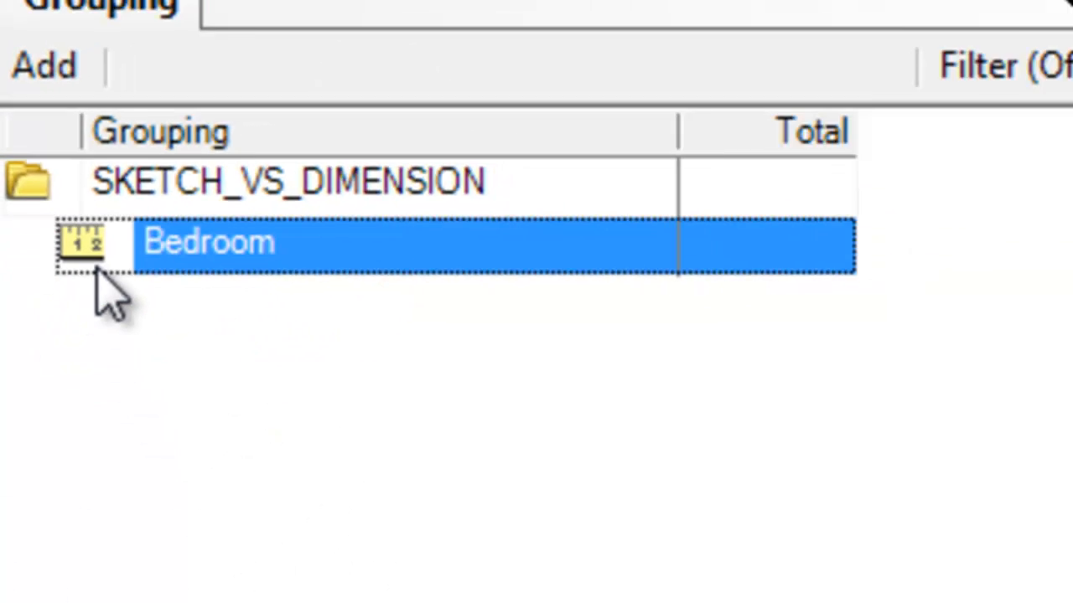
left_click(111, 20)
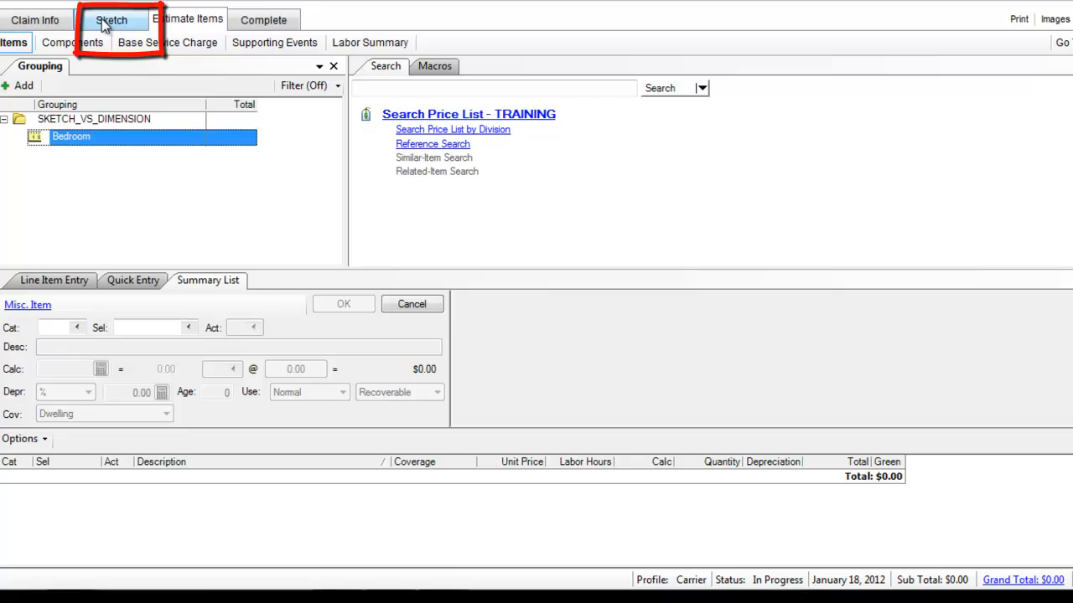
- In Sketch, place a room, edit walls to 13' with a 5' jog, and name it Bedroom2
left_click(111, 20)
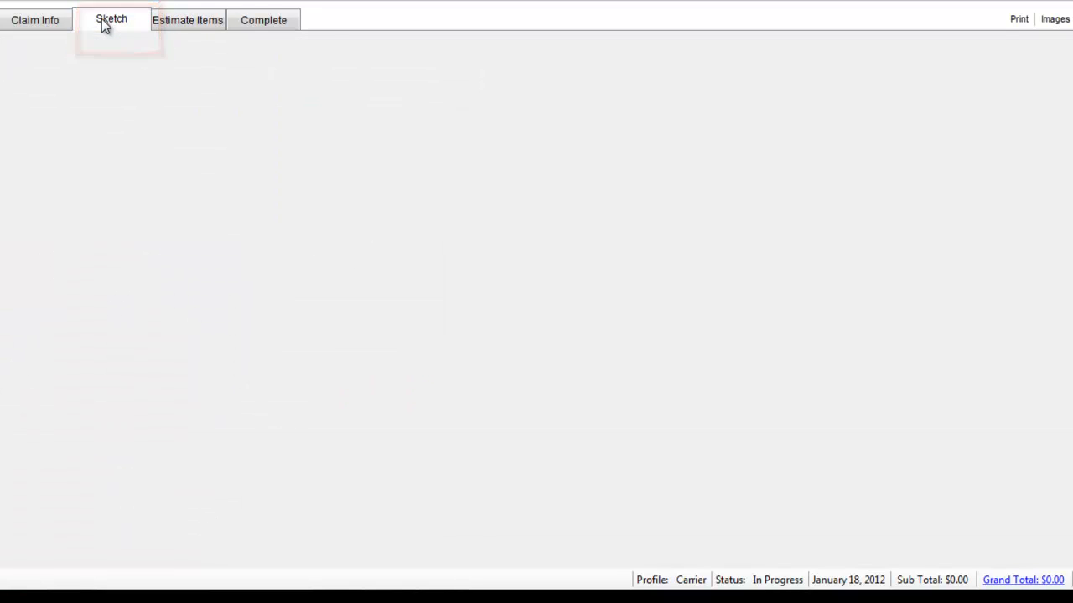
left_click(111, 18)
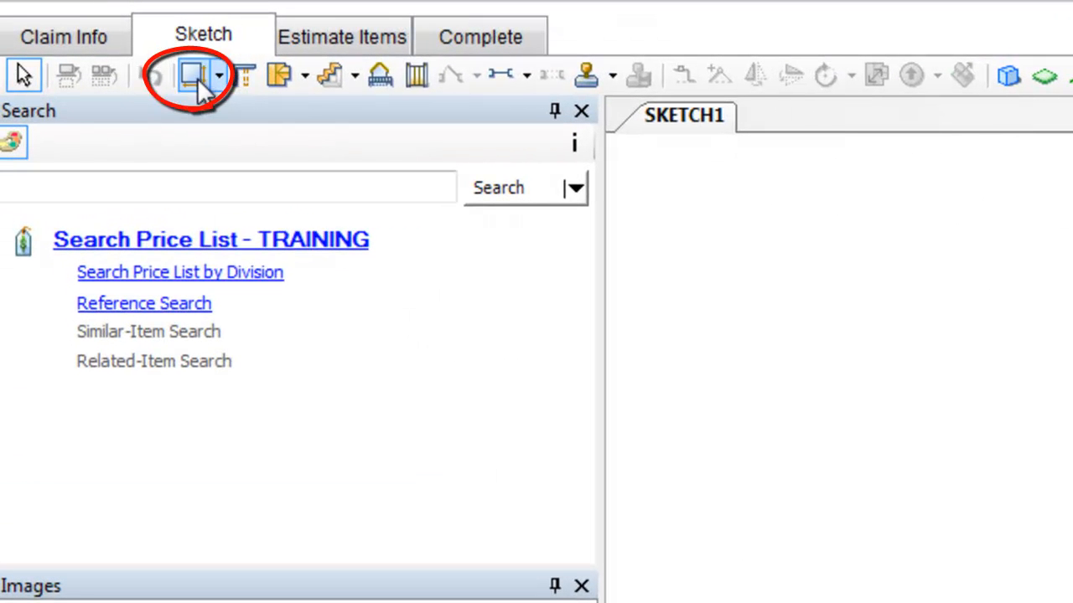
mouse_move(195, 75)
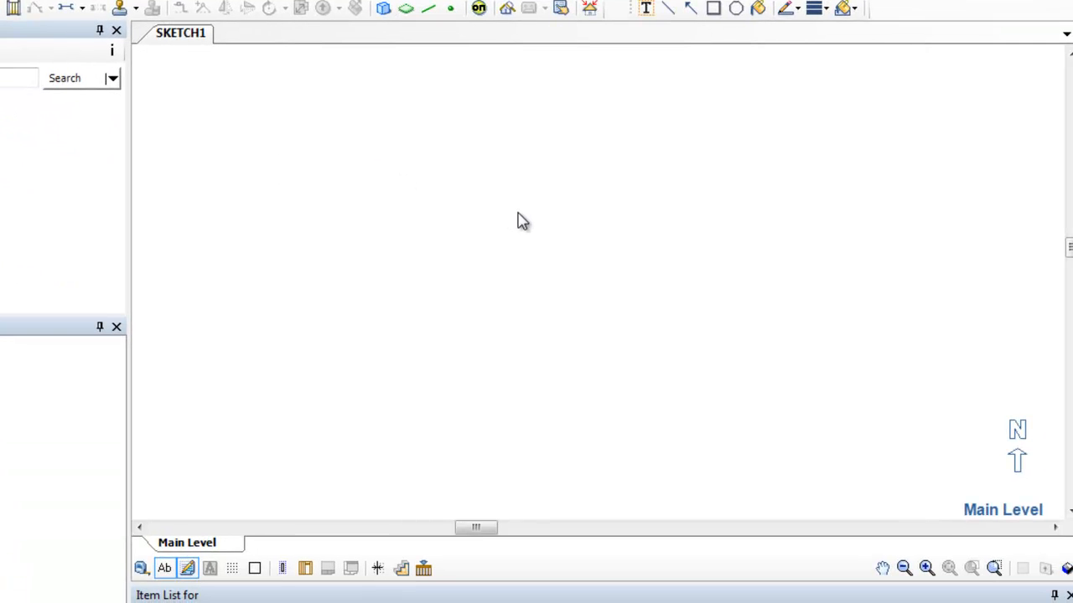
mouse_move(536, 234)
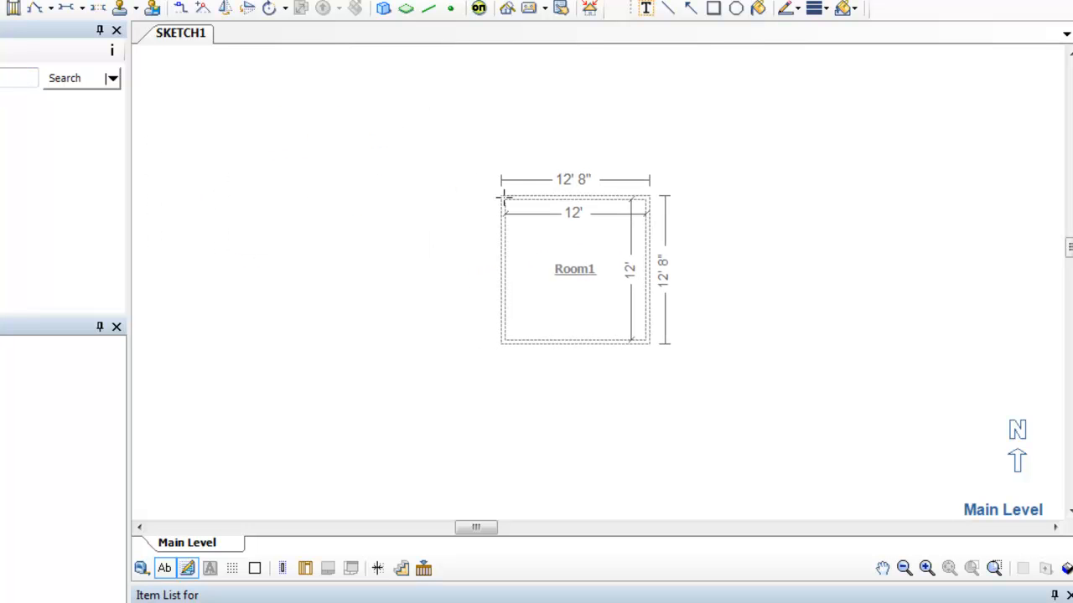
left_click(573, 269)
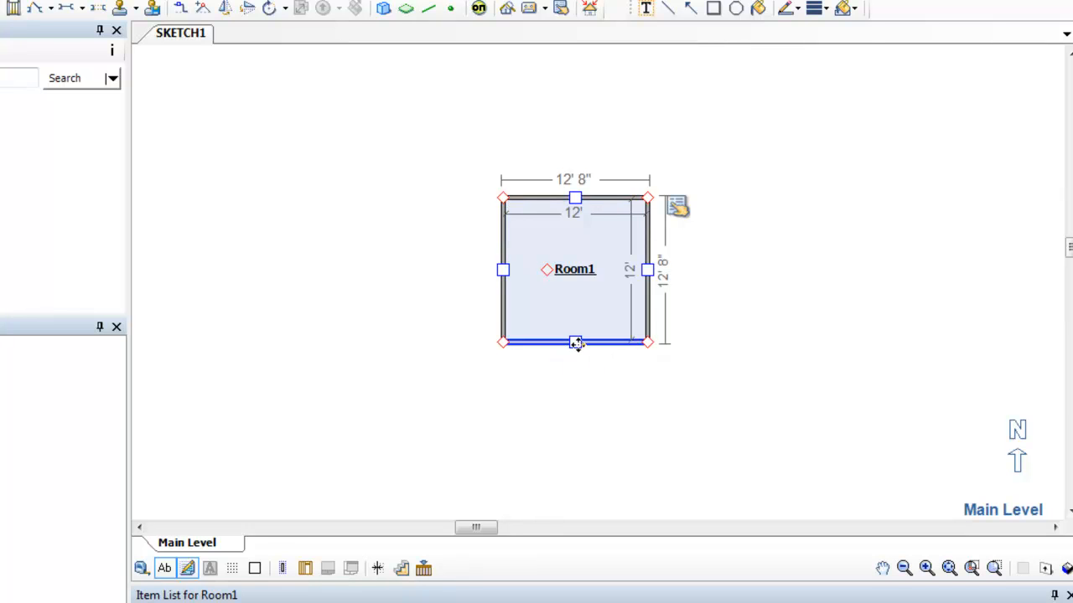
double_click(573, 268)
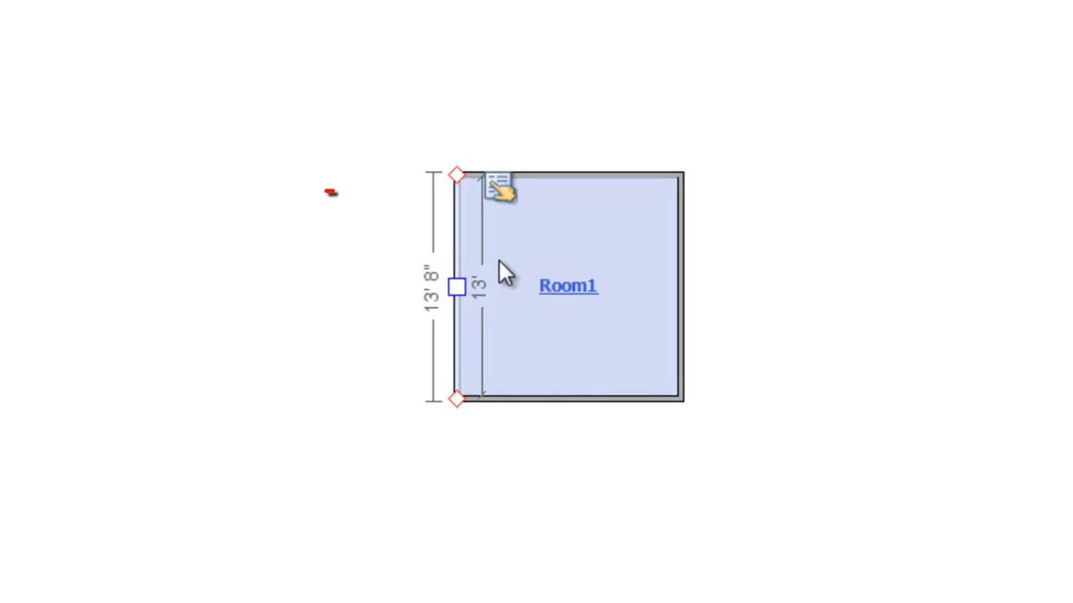
mouse_move(322, 149)
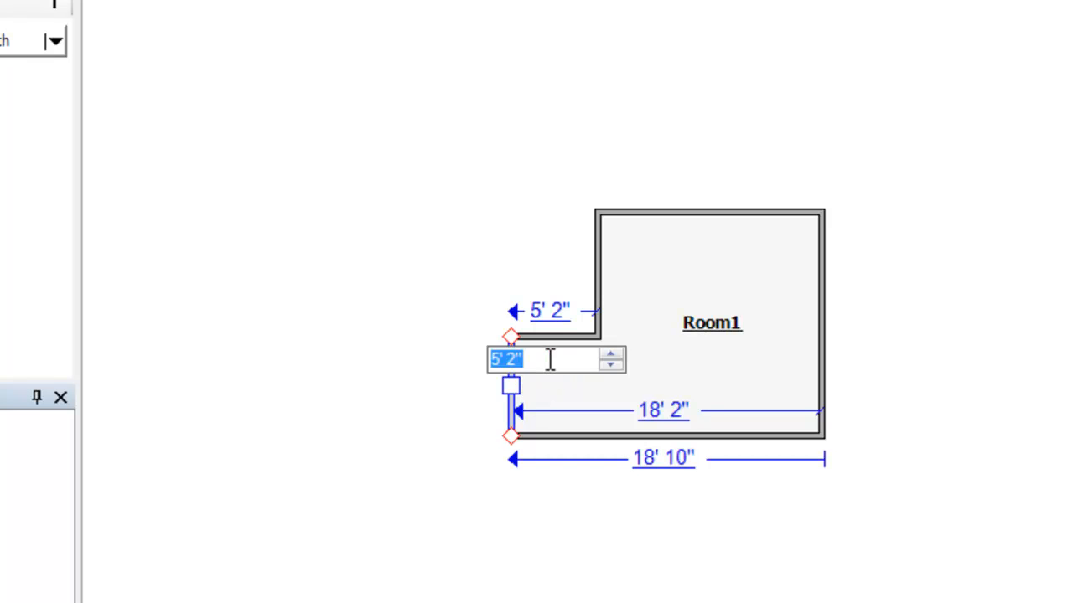
key("Return")
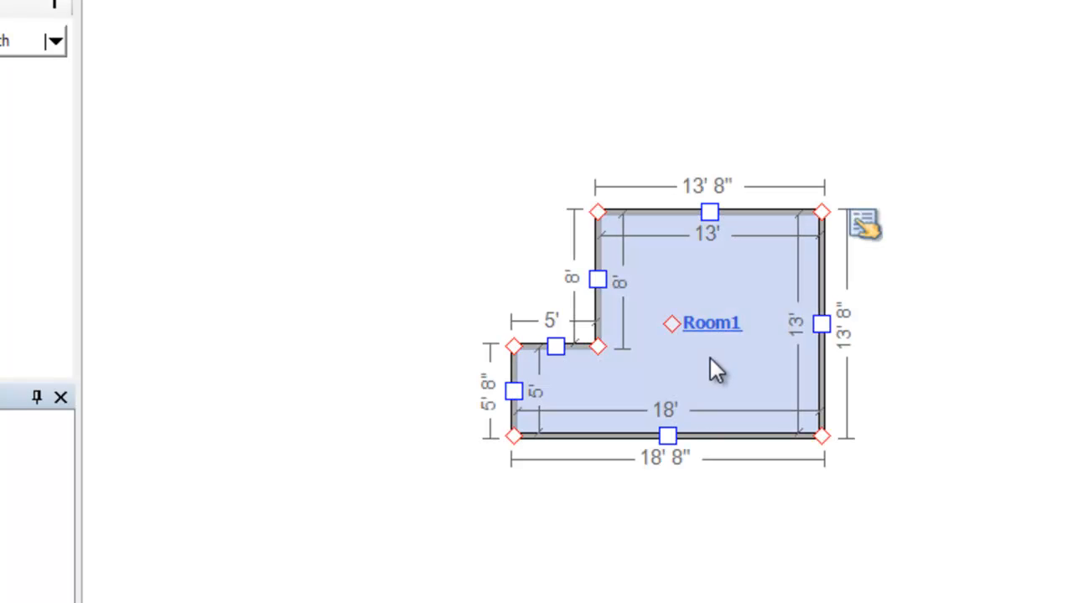
mouse_move(712, 338)
type("Bed")
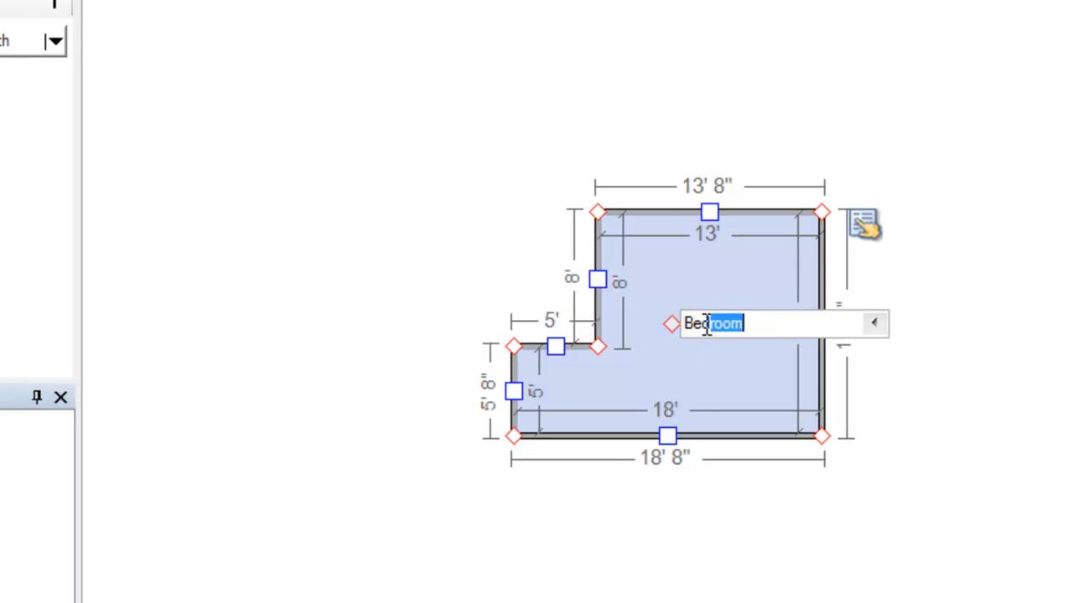
type("2")
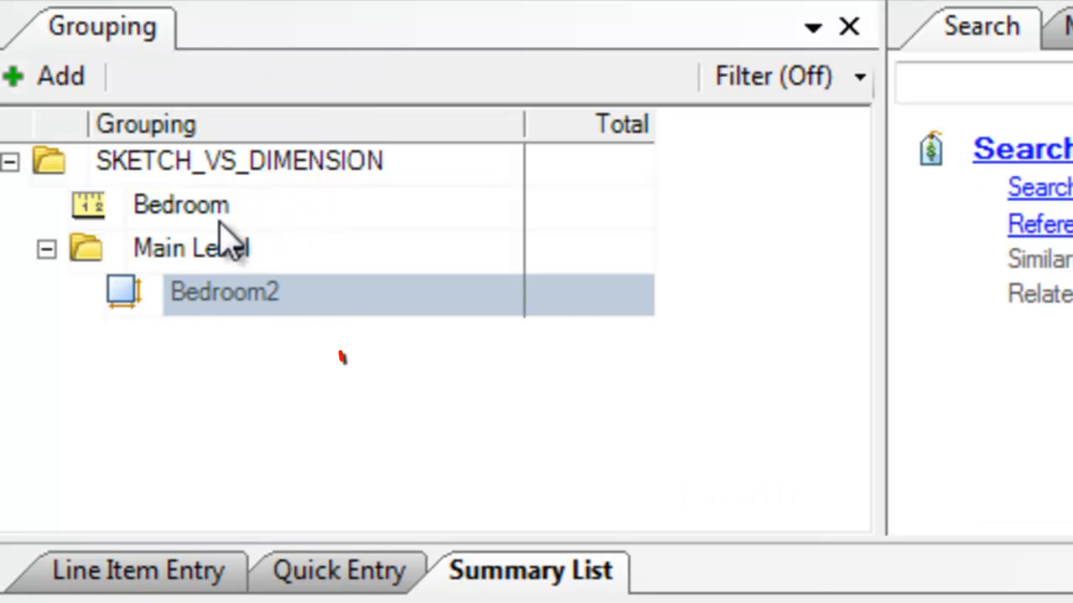
- Select both the dimensioned Bedroom and the sketched Bedroom2 rooms
left_click(181, 204)
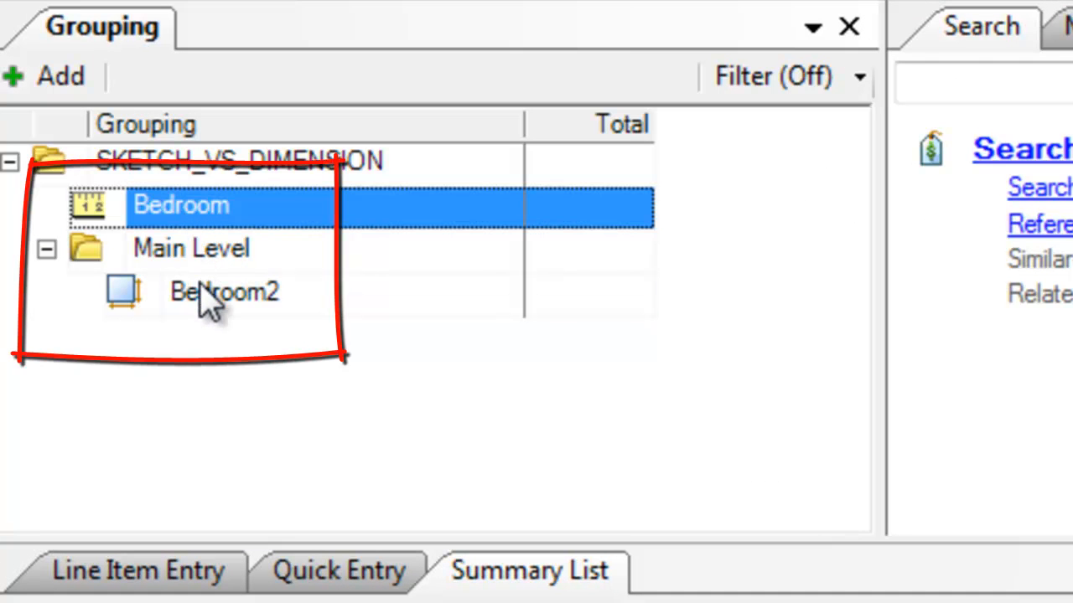
left_click(224, 292)
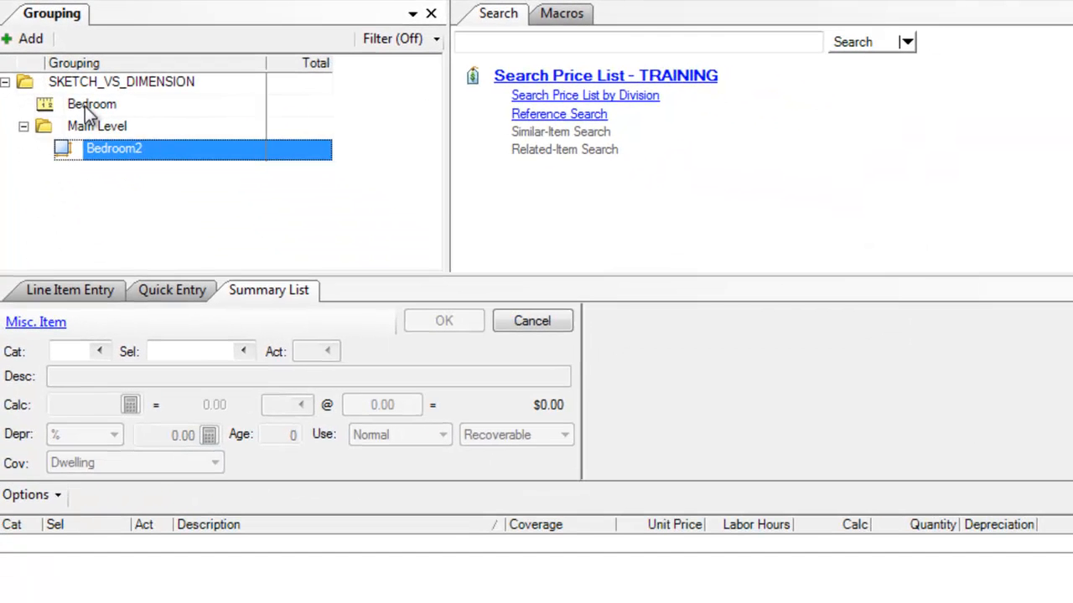
left_click(90, 104)
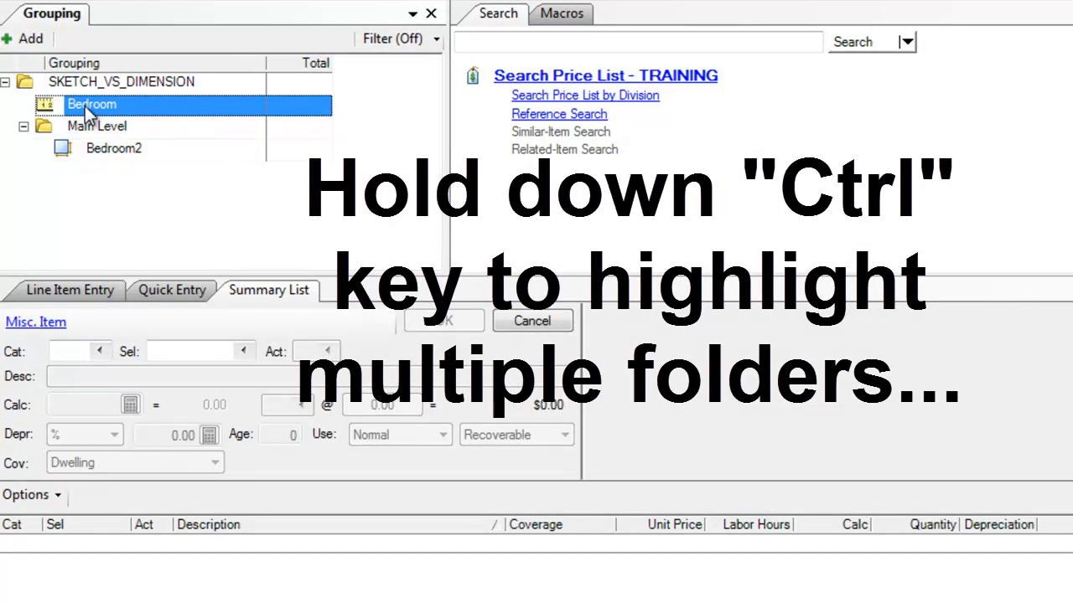
left_click(114, 148)
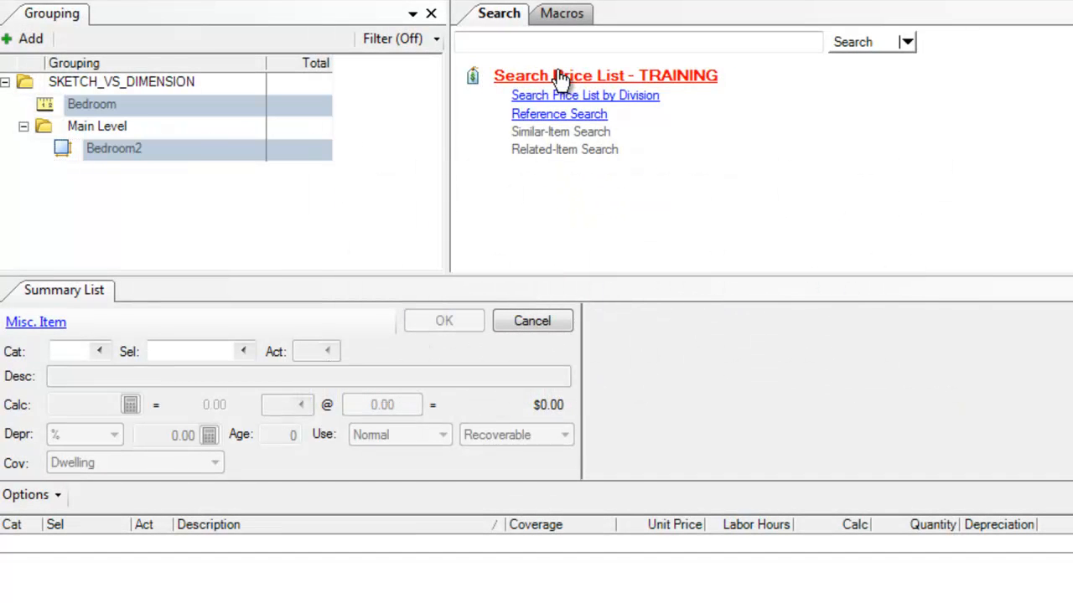
- Search 'paint', add Paint (V) - one coat with Calc set to W (walls only), $173.60 per room
left_click(603, 76)
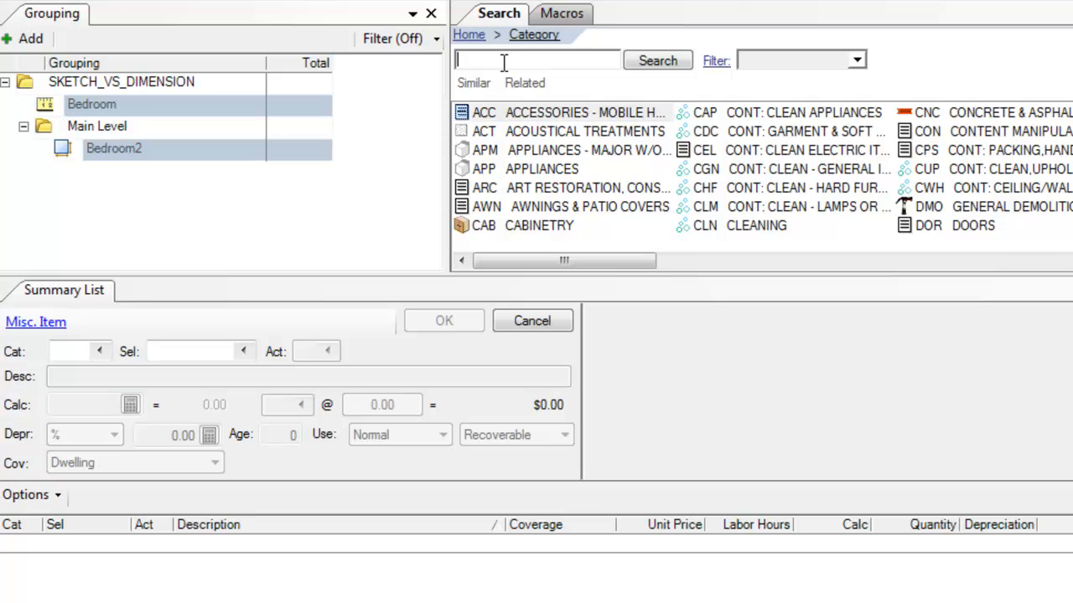
type("paint one coat")
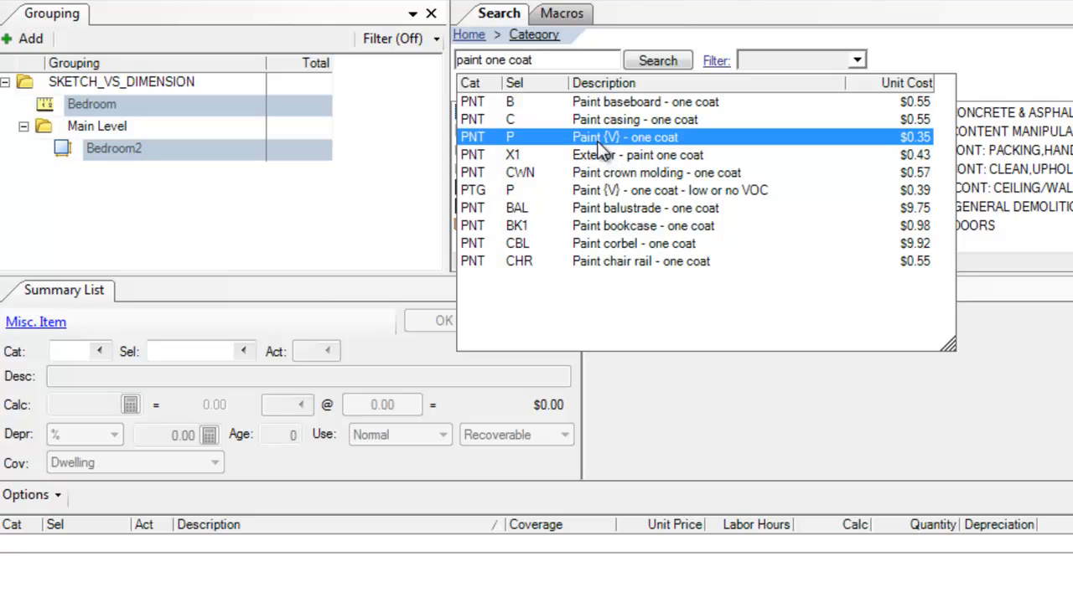
double_click(623, 138)
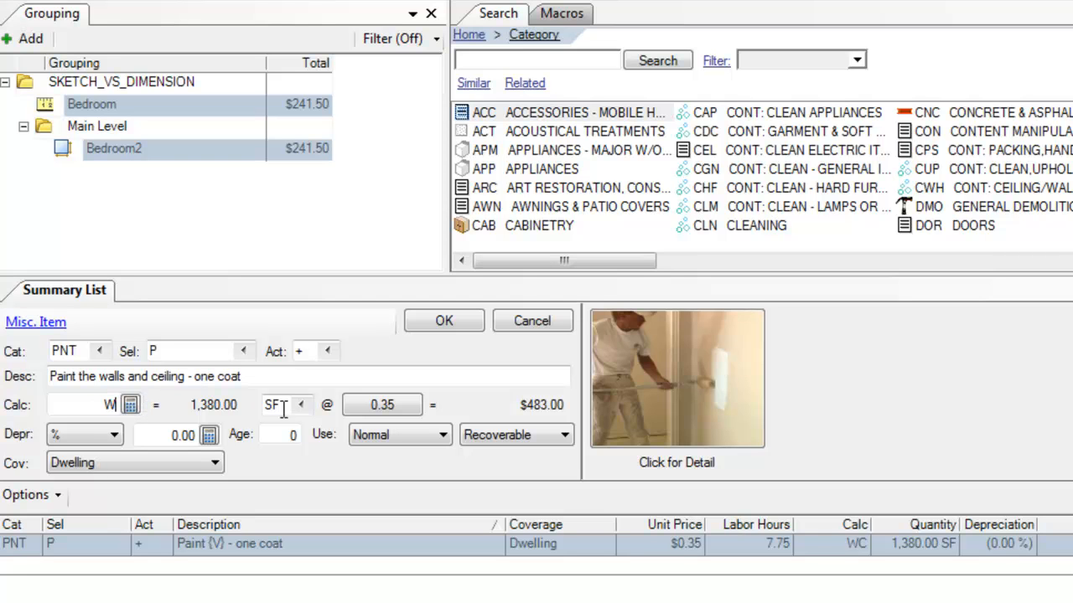
left_click(442, 322)
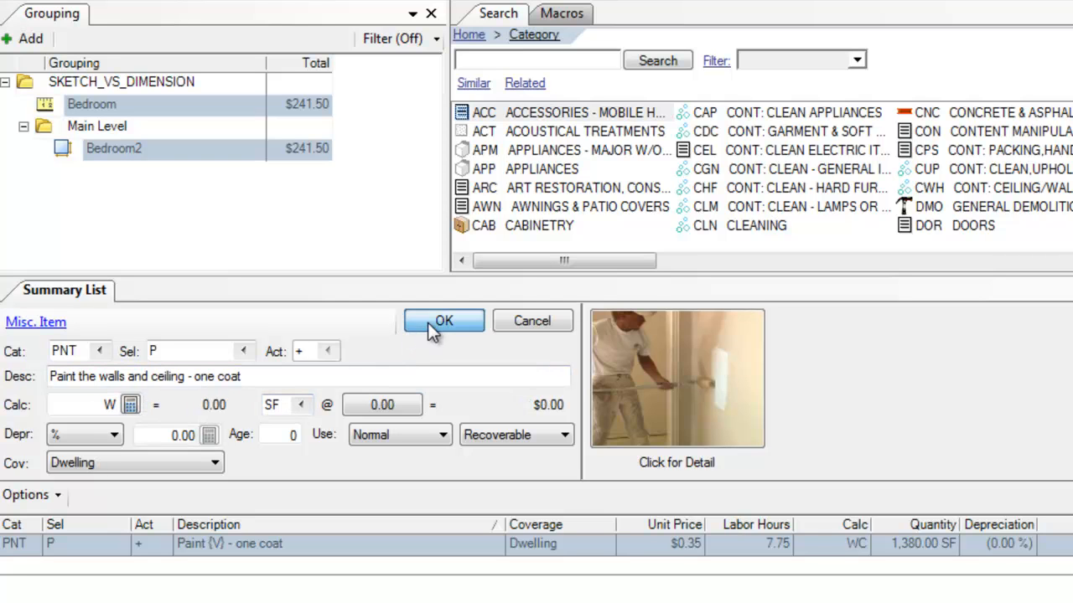
left_click(443, 322)
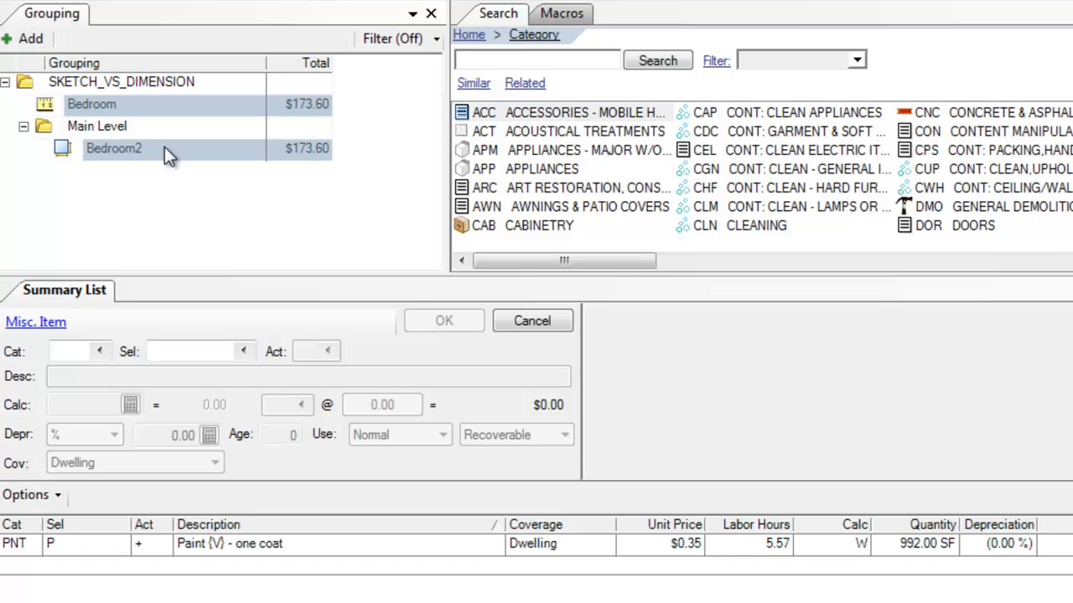
- View Bedroom's then Bedroom2's line items, each showing 496 SF of one-coat wall paint
left_click(92, 104)
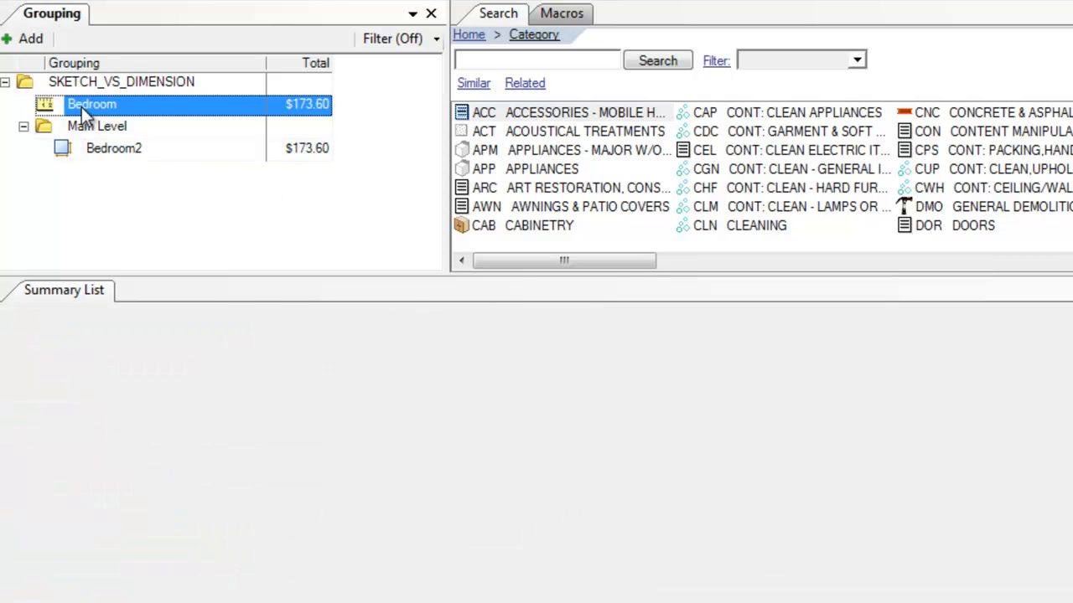
left_click(70, 290)
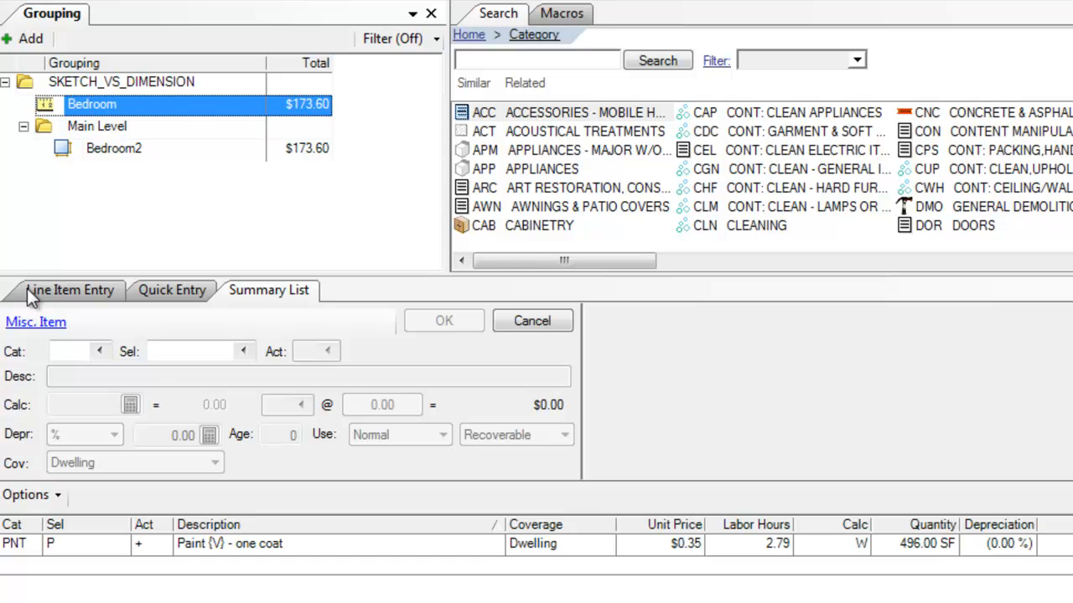
left_click(70, 288)
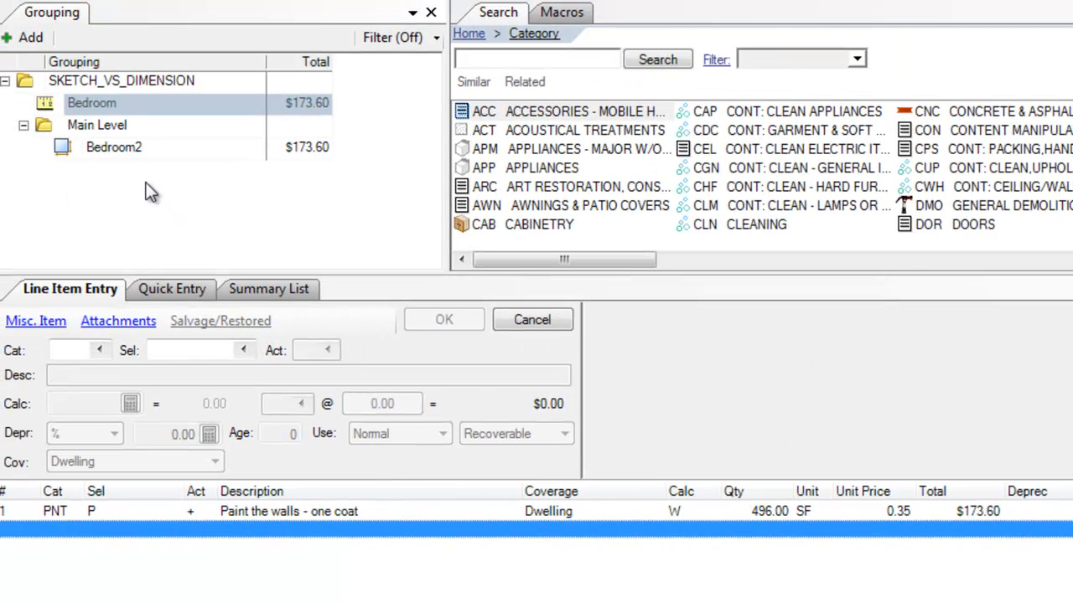
mouse_move(126, 159)
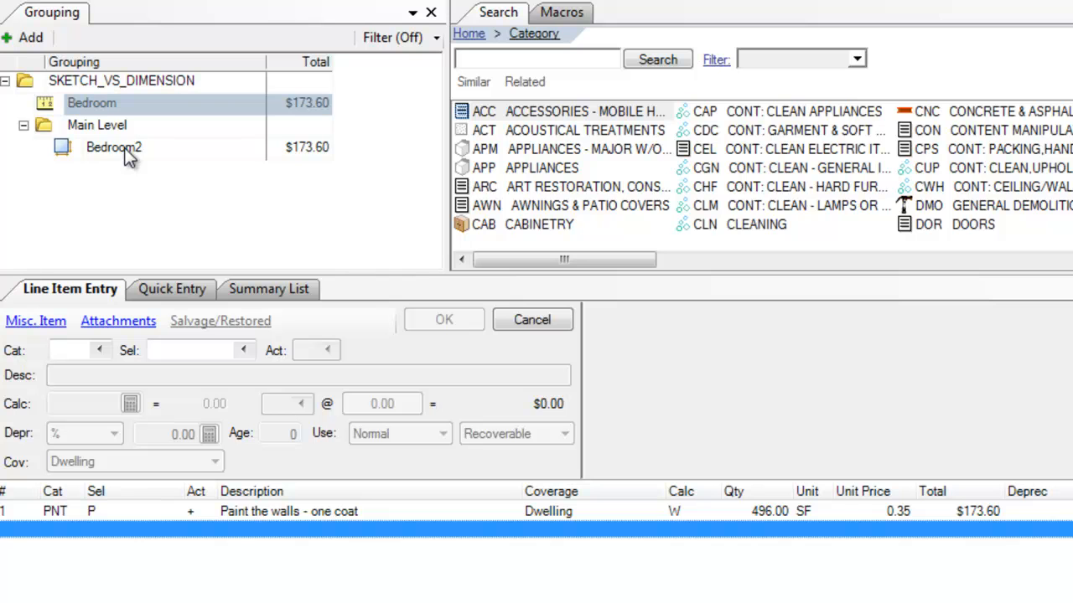
left_click(114, 148)
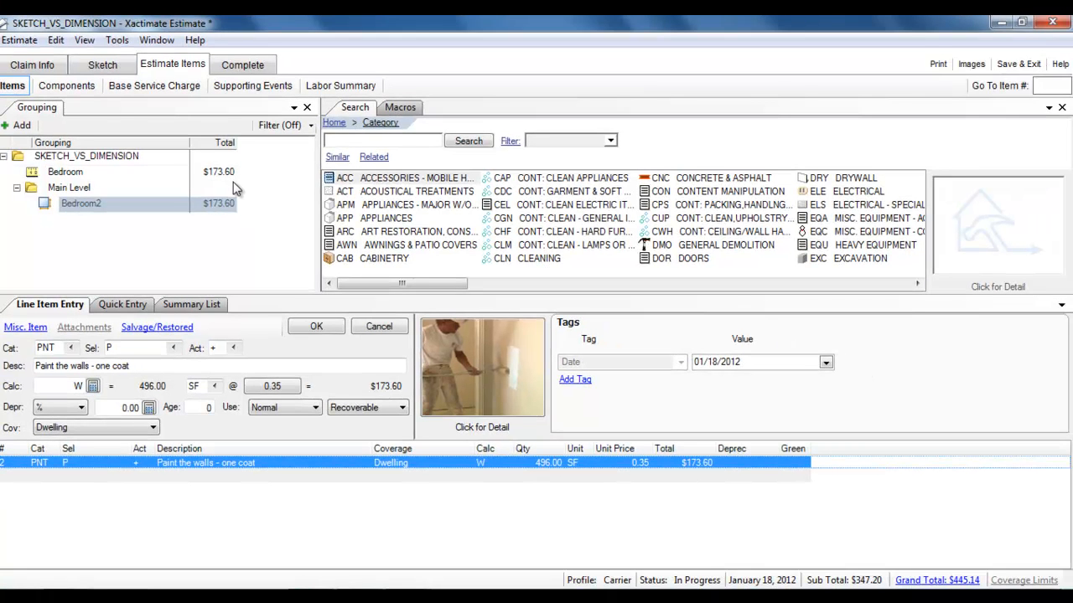
mouse_move(214, 191)
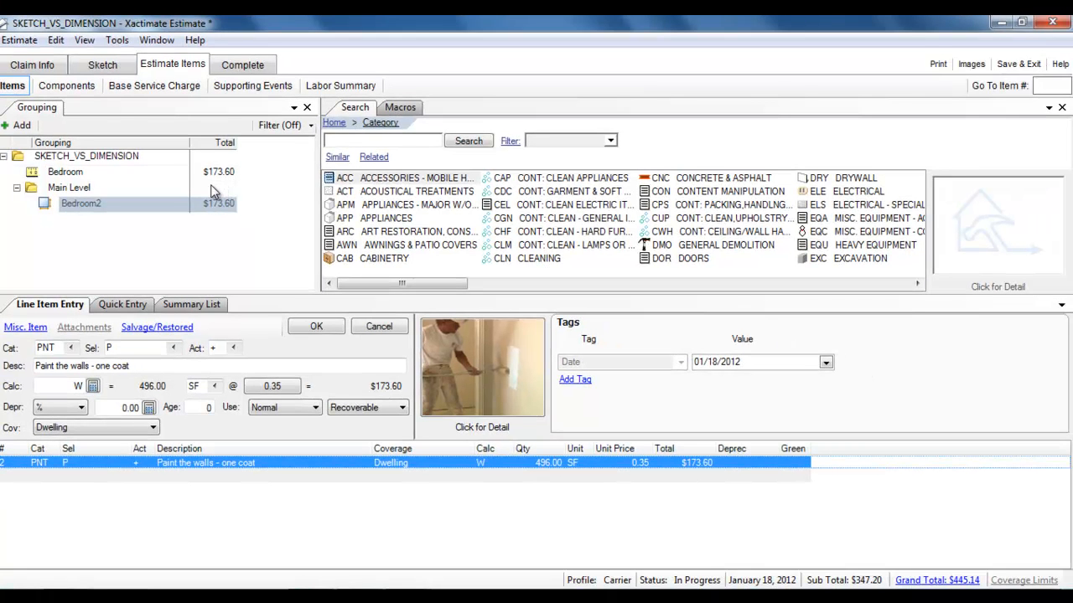
mouse_move(895, 104)
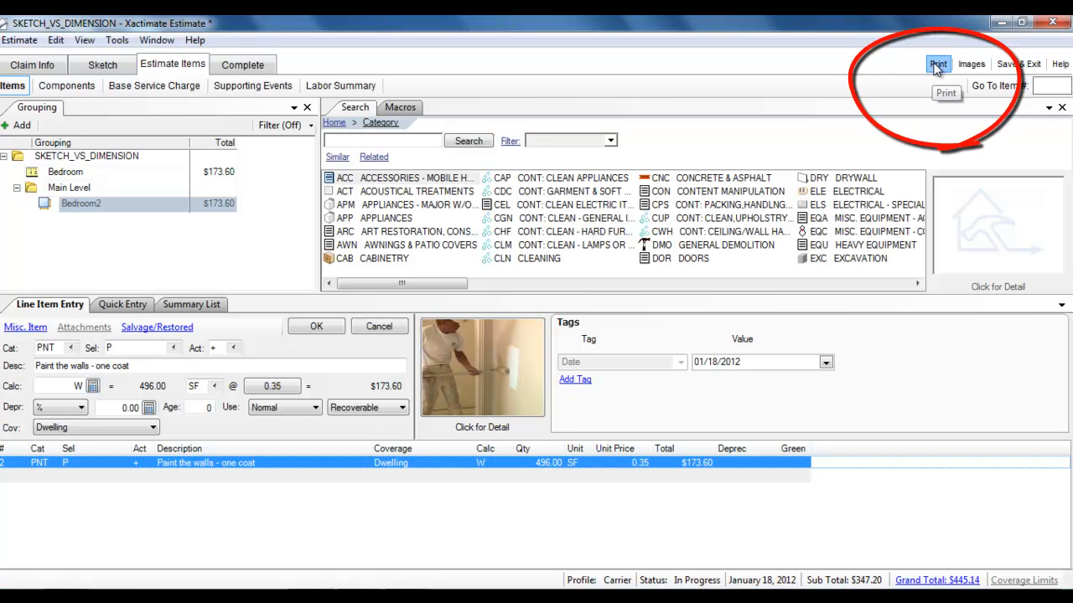
- Bring up Estimate Reports via Print and preview the Final Draft report
left_click(938, 64)
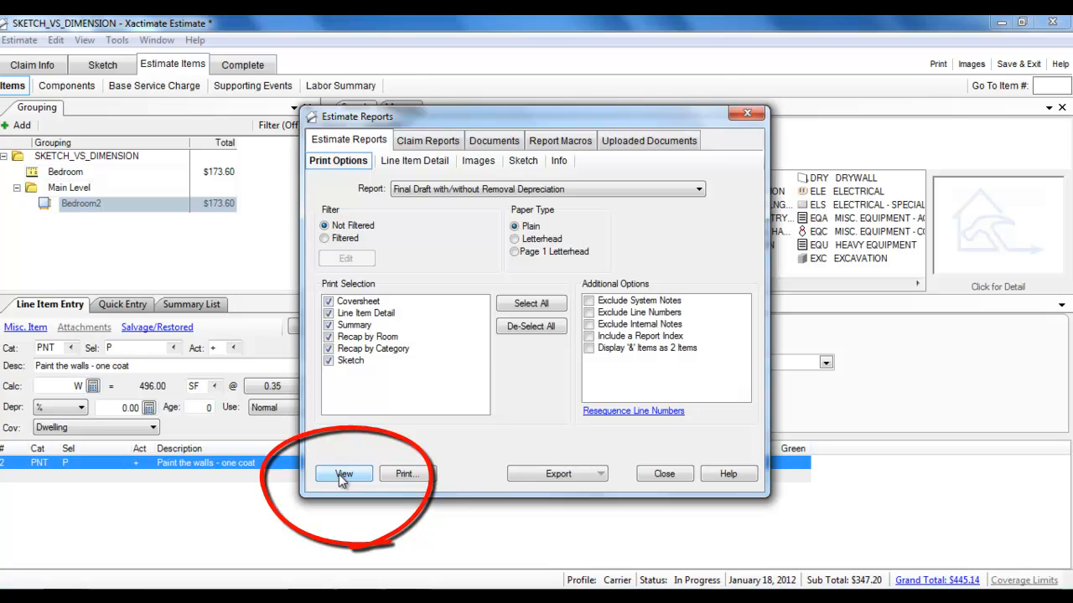
left_click(344, 472)
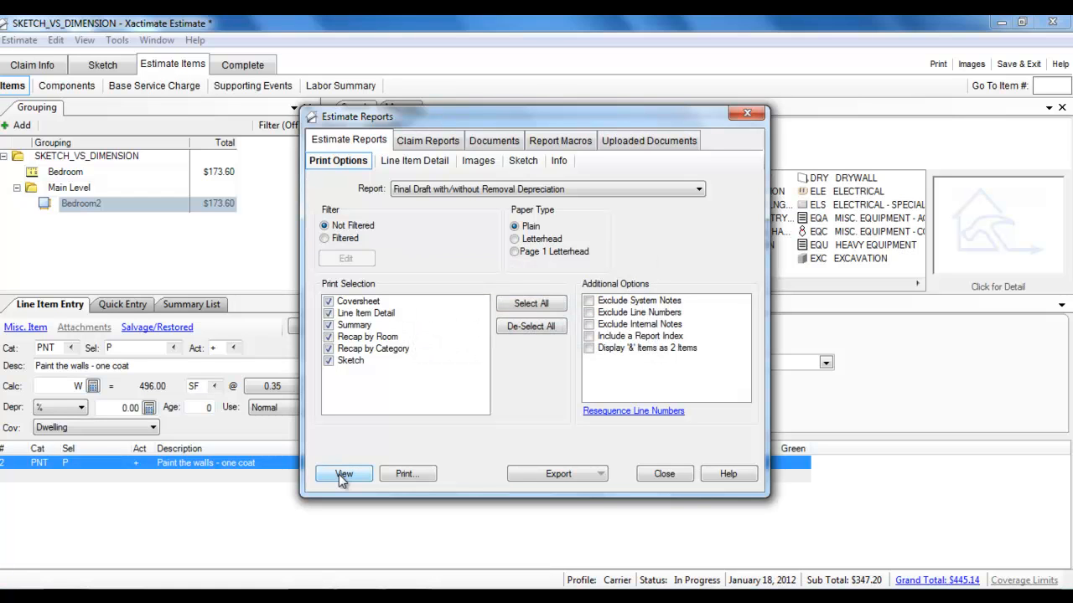
left_click(344, 472)
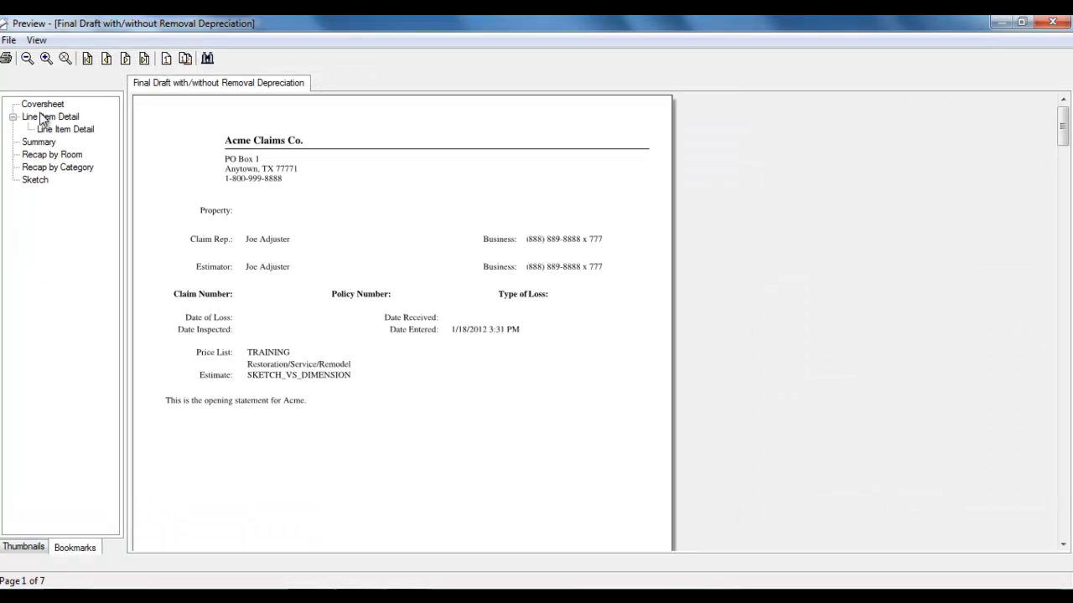
- Jump to the Line Item Detail pages, zoom in, and scroll to Bedroom's measurements and the Bedroom2 sketch
left_click(50, 117)
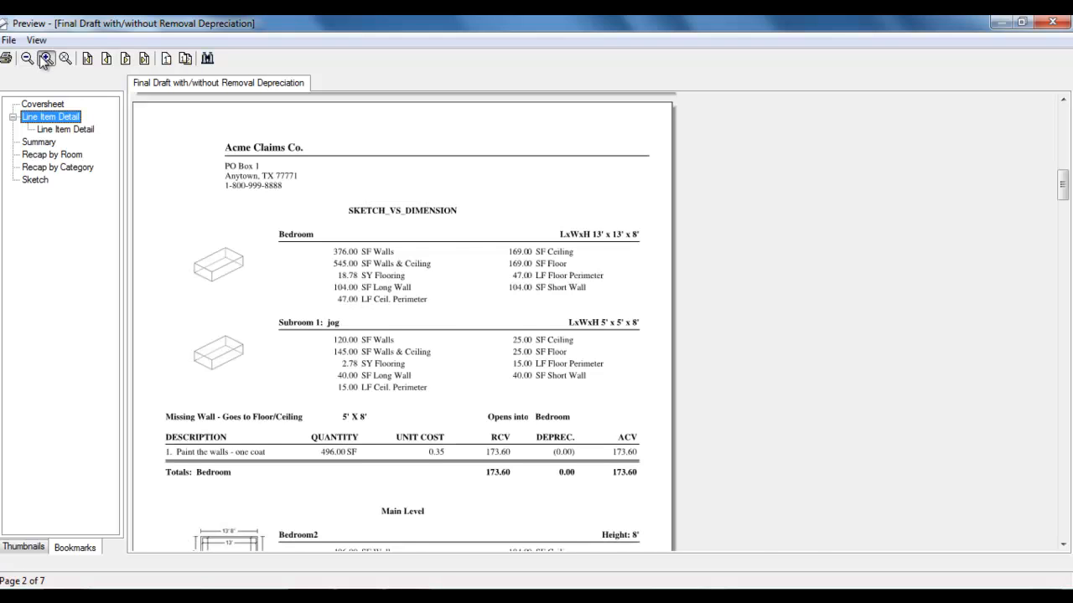
left_click(45, 57)
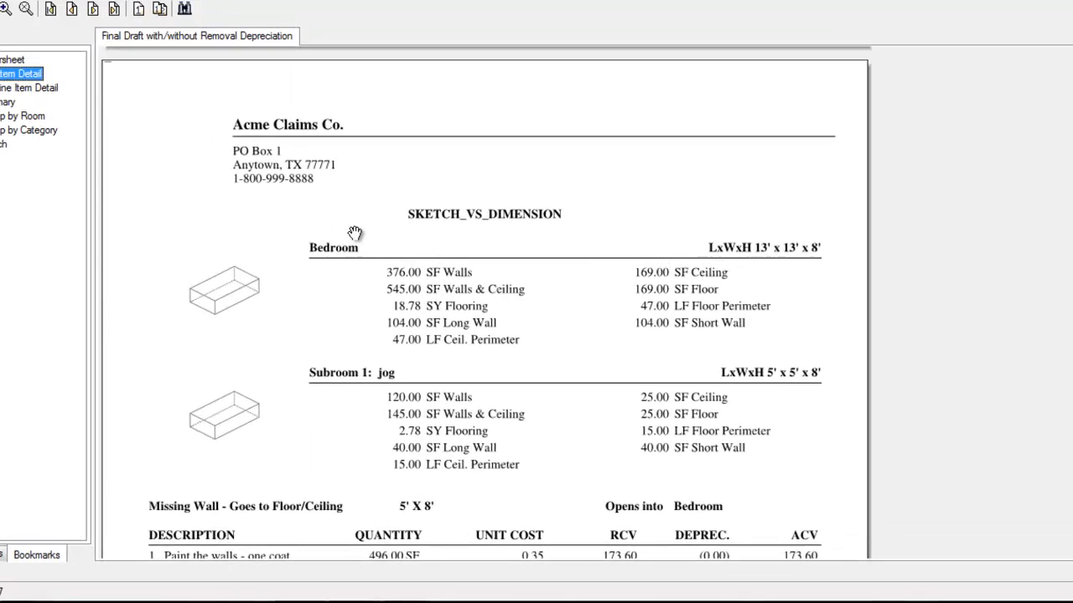
scroll("down", 3)
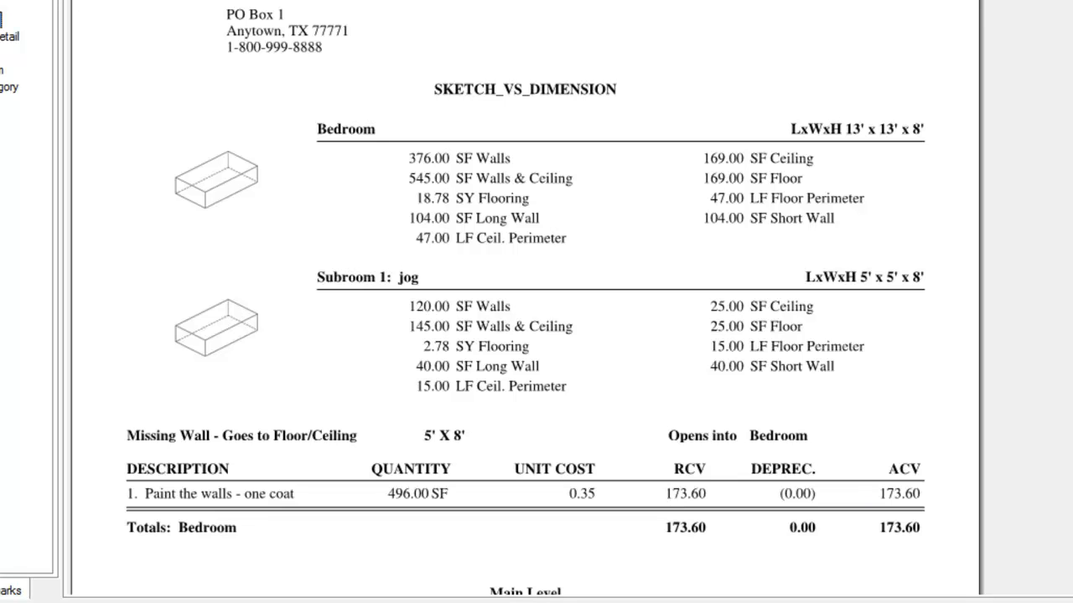
scroll("down", 3)
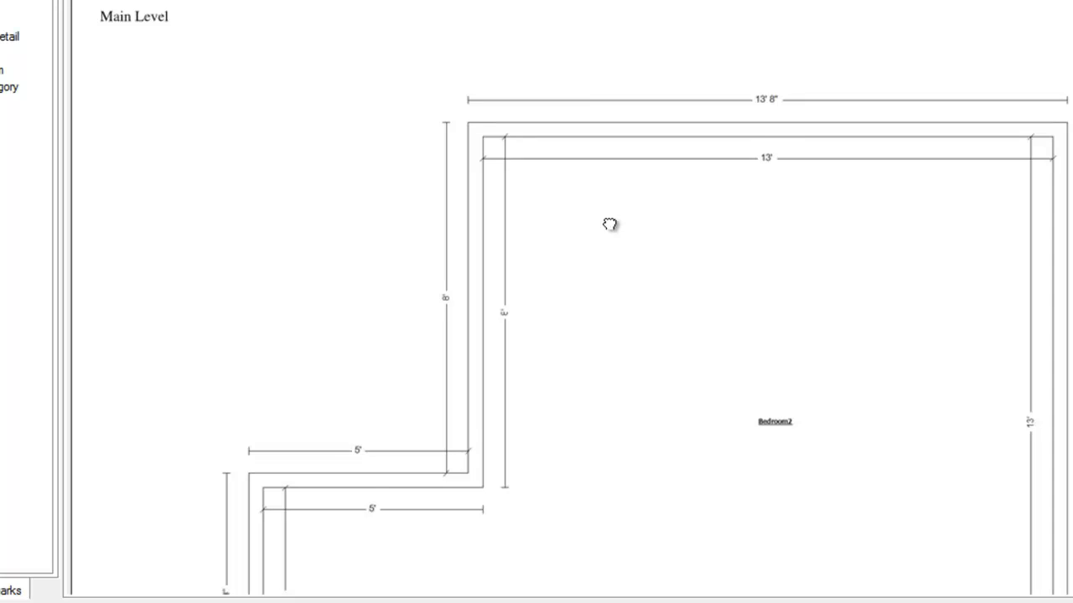
- Scroll the report preview down to the Main Level sketch of Bedroom2
scroll("down", 3)
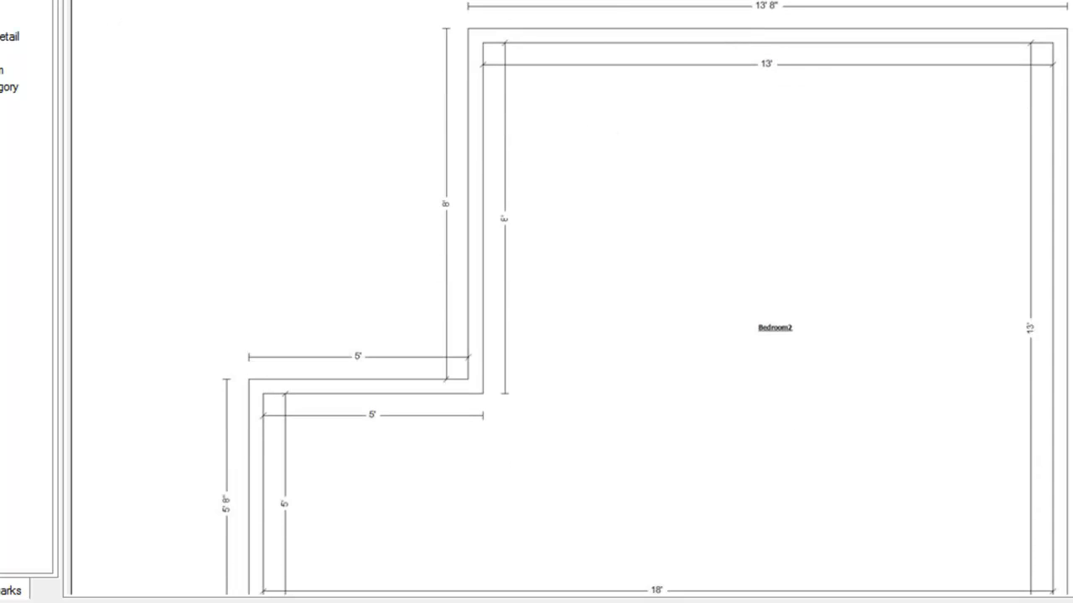
scroll("down", 3)
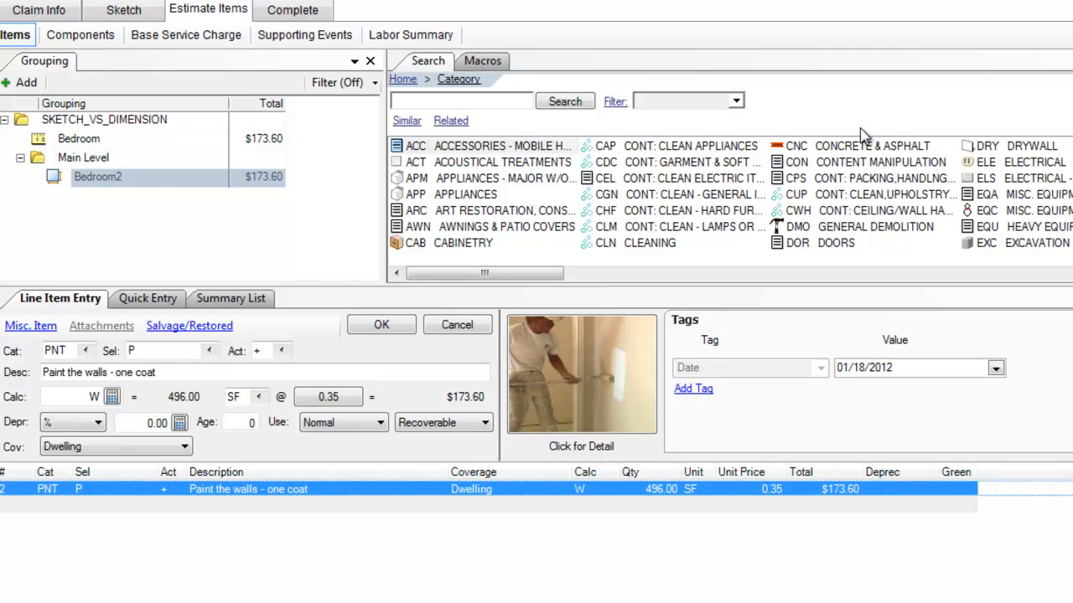
mouse_move(938, 463)
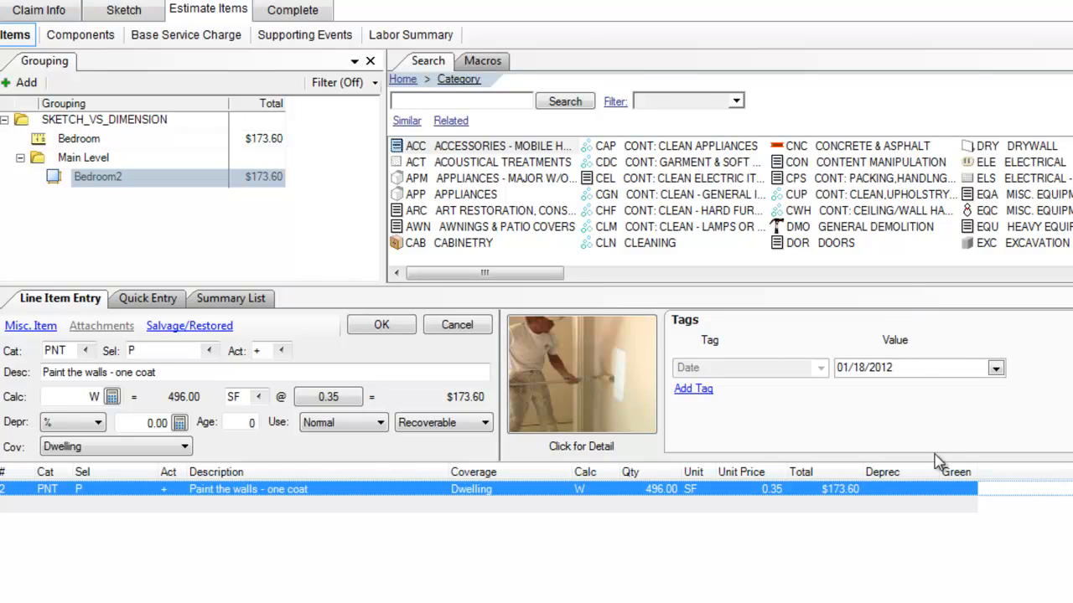